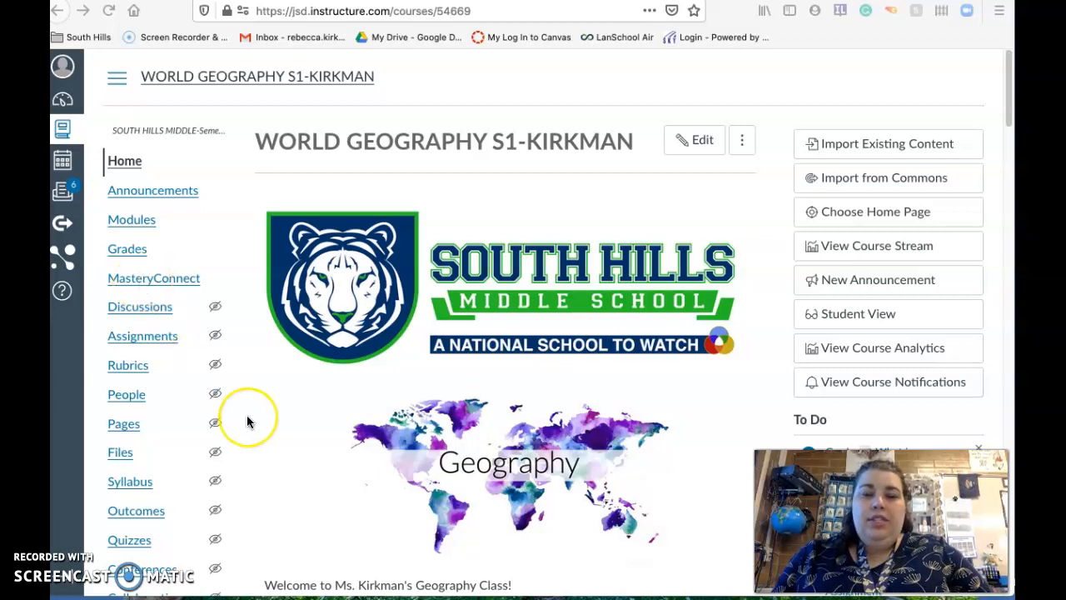
Step: Scroll the home page calendar table down to the Sept. 28th–Oct. 2nd row
scroll(down, 3)
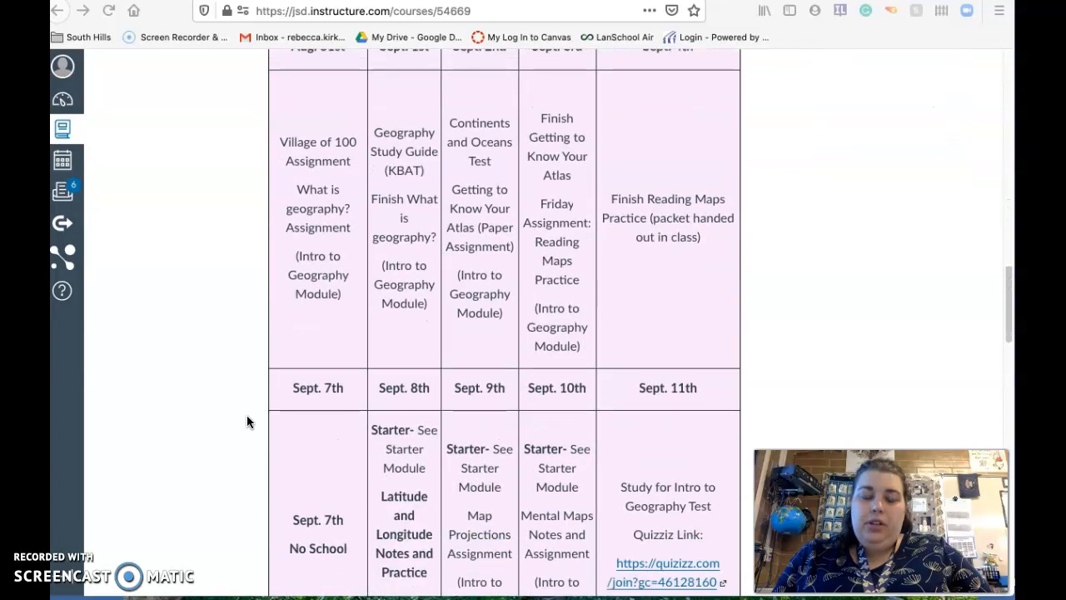
scroll(down, 3)
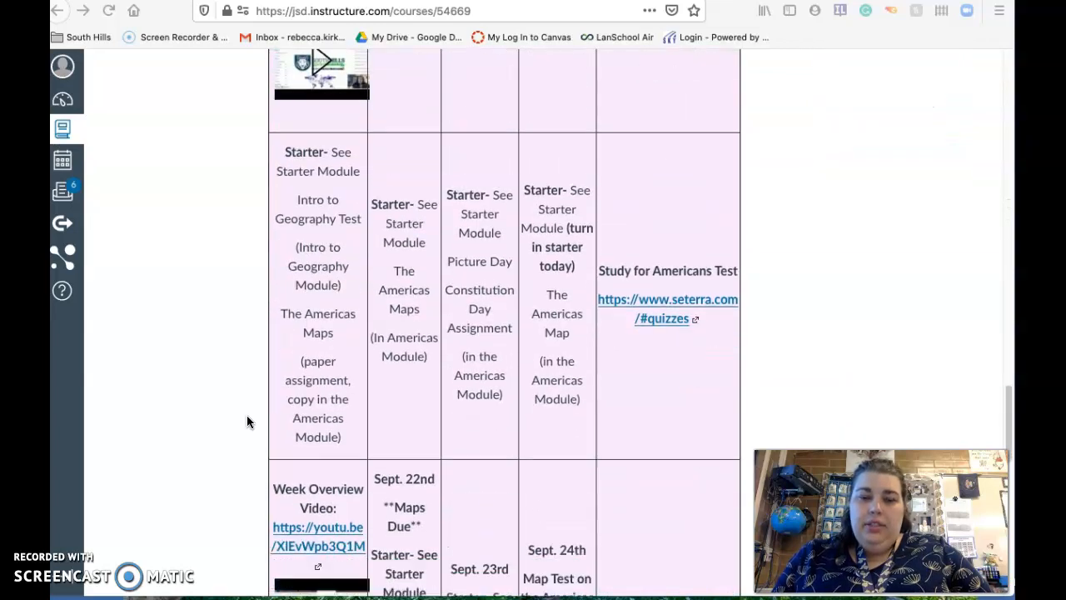
scroll(down, 3)
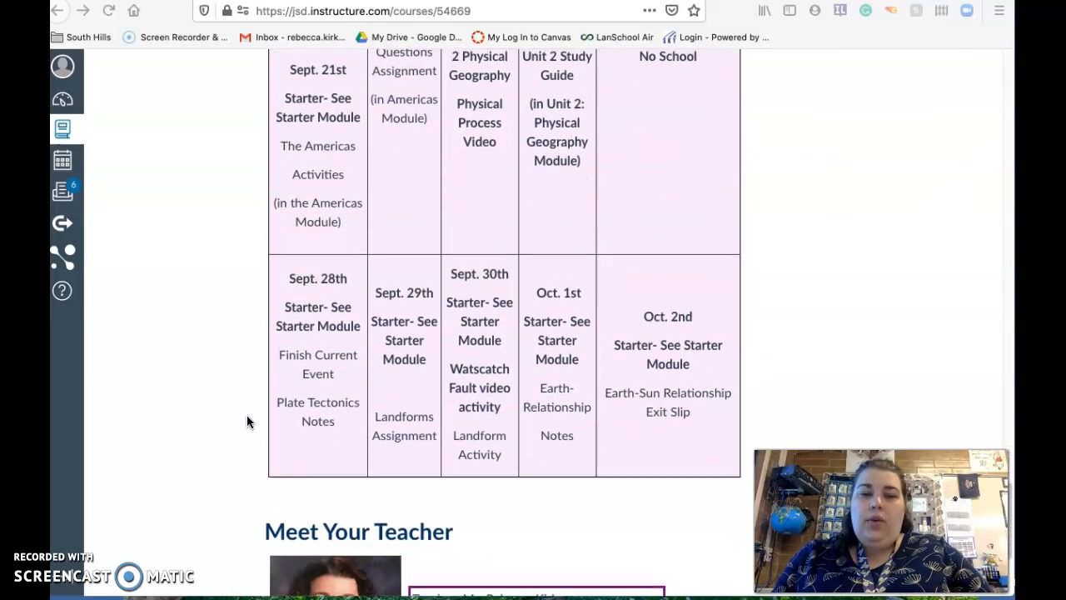
scroll(down, 3)
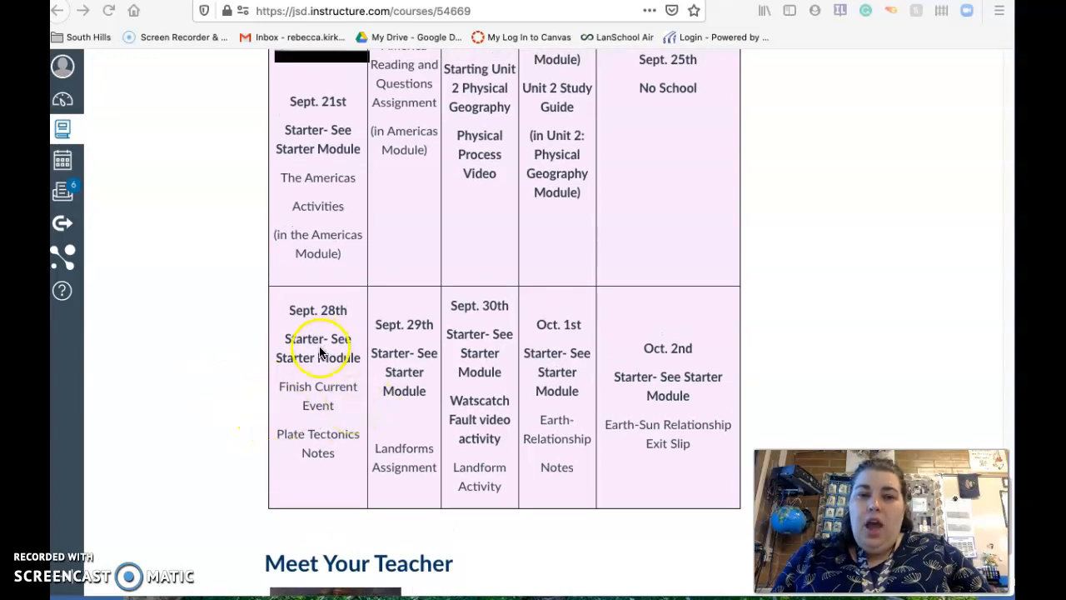
mouse_move(651, 349)
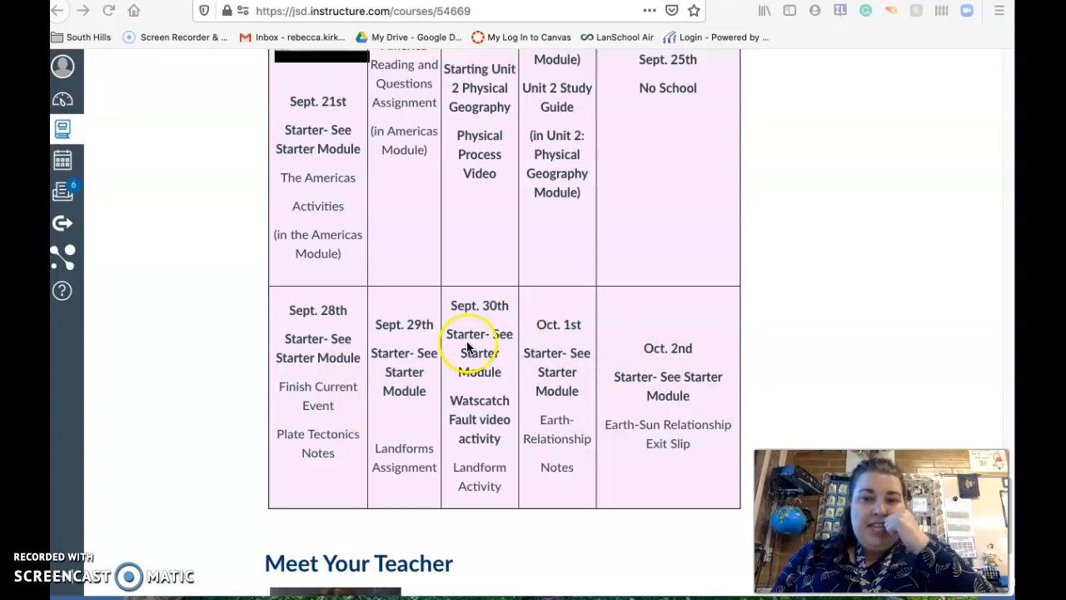
mouse_move(679, 376)
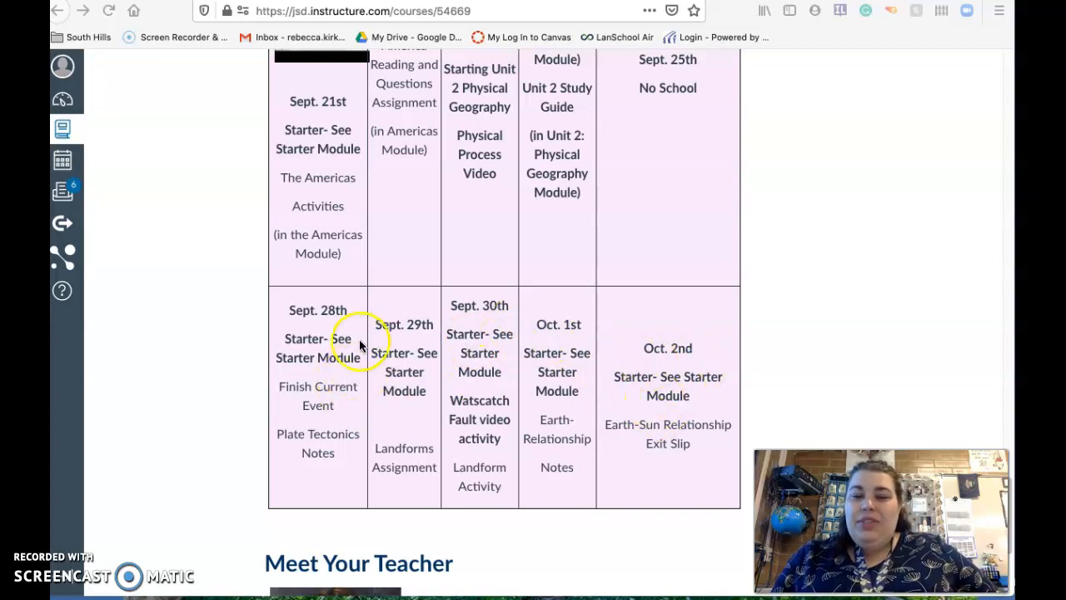
mouse_move(616, 397)
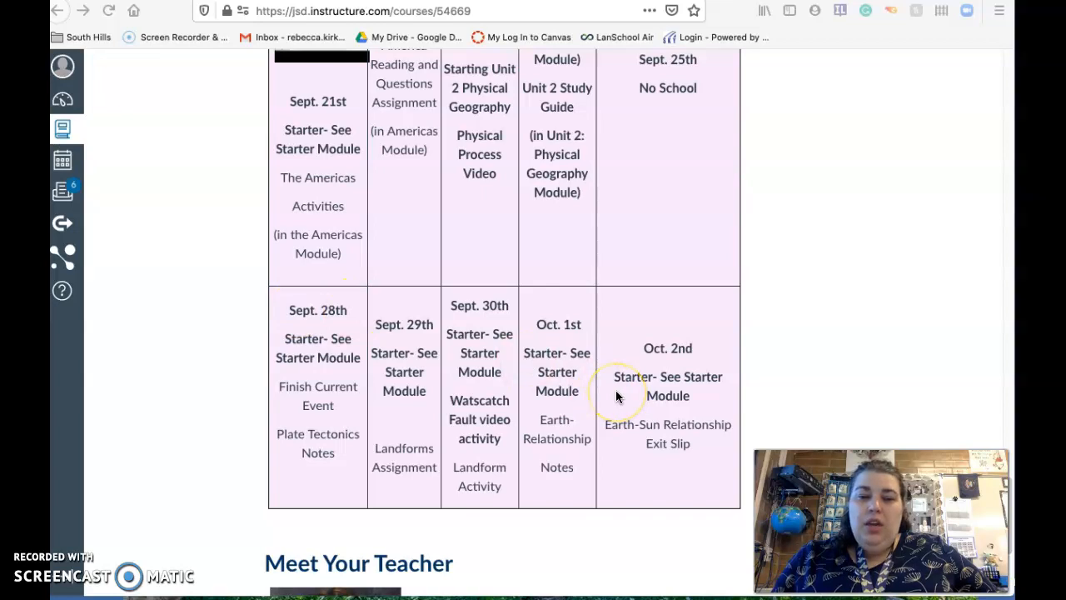
mouse_move(455, 358)
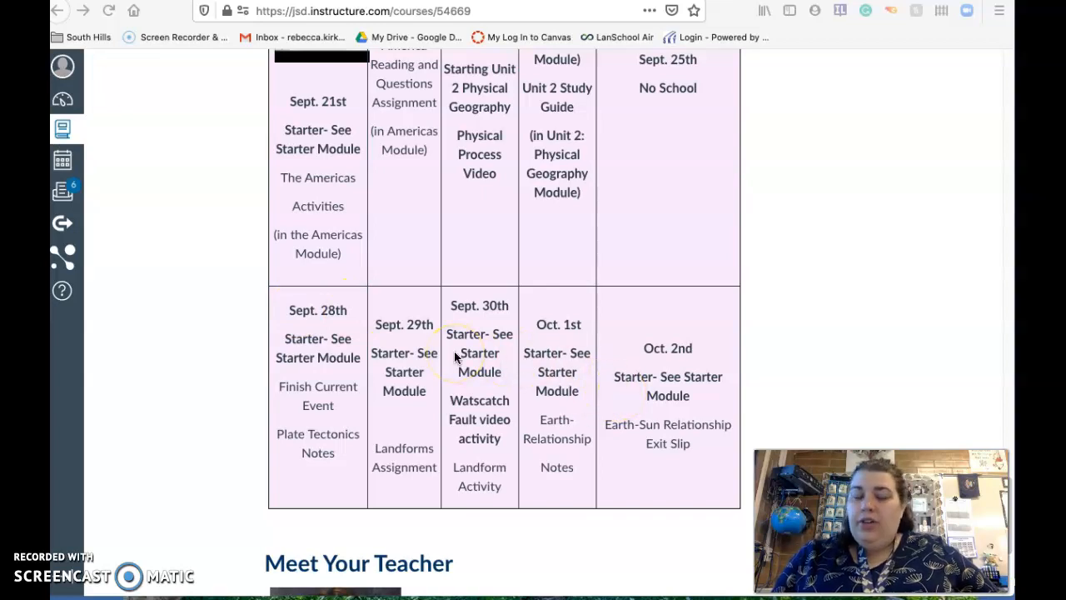
mouse_move(272, 403)
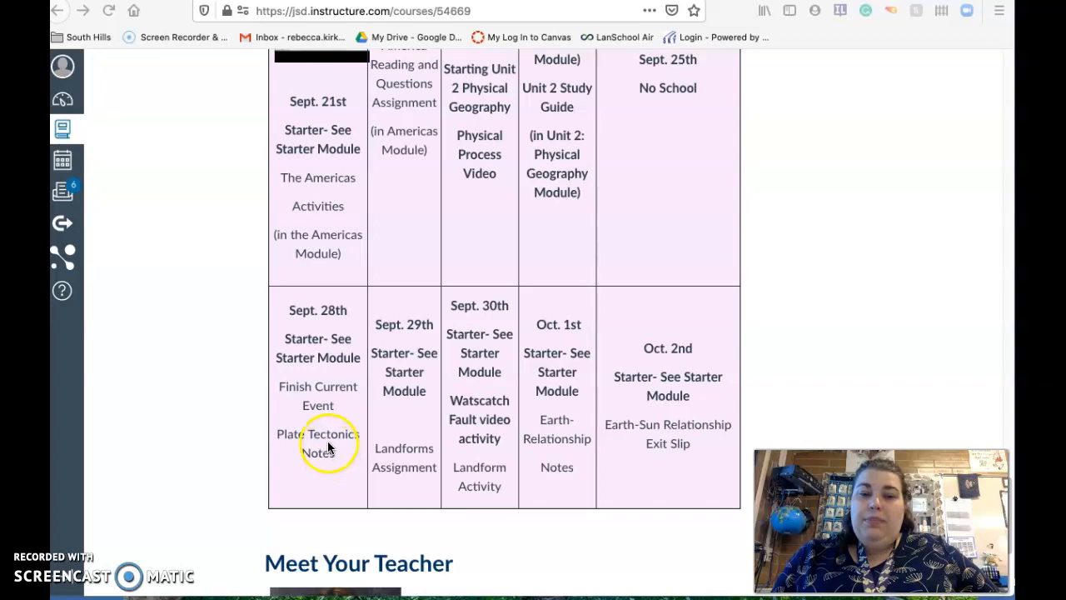
mouse_move(392, 416)
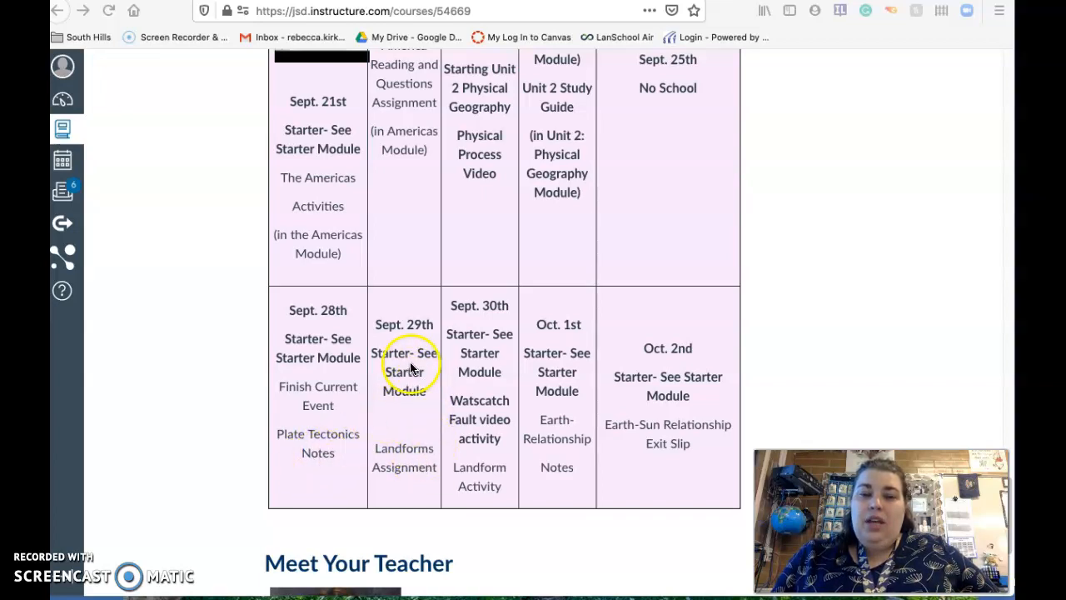
mouse_move(429, 507)
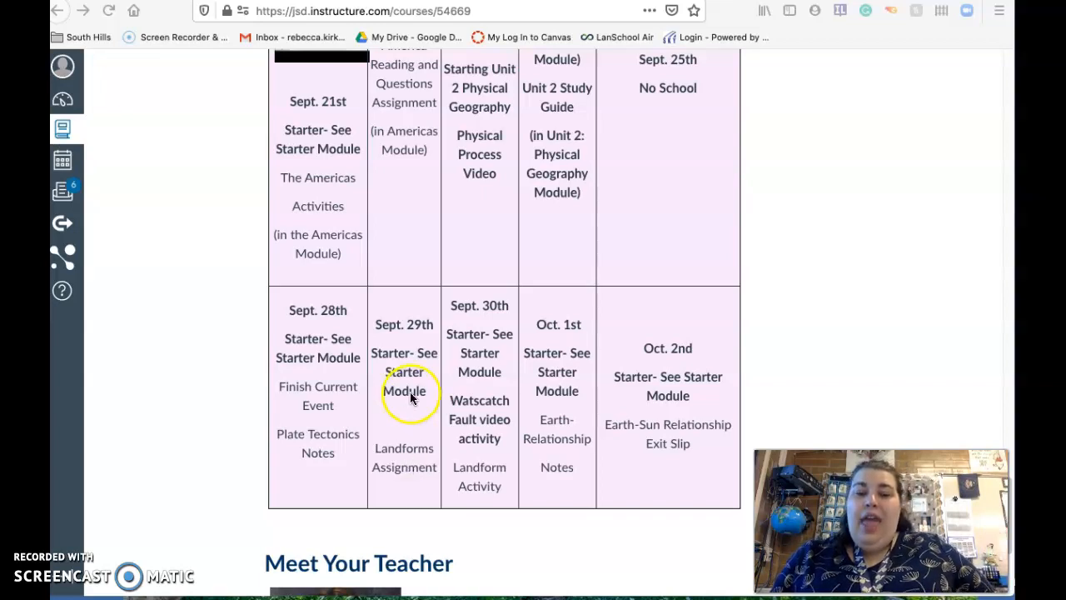
mouse_move(429, 465)
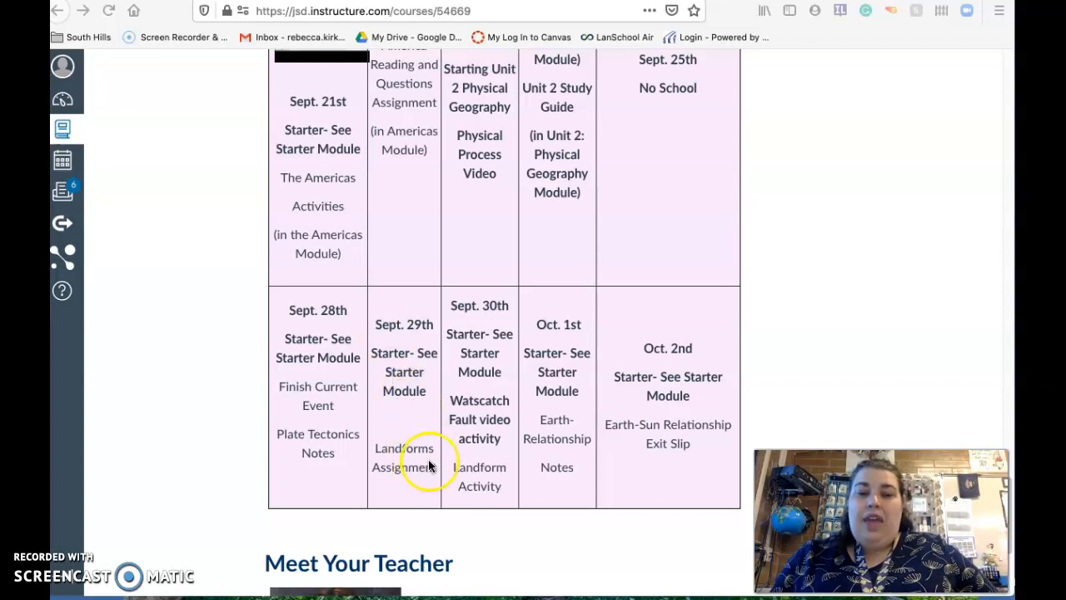
mouse_move(496, 338)
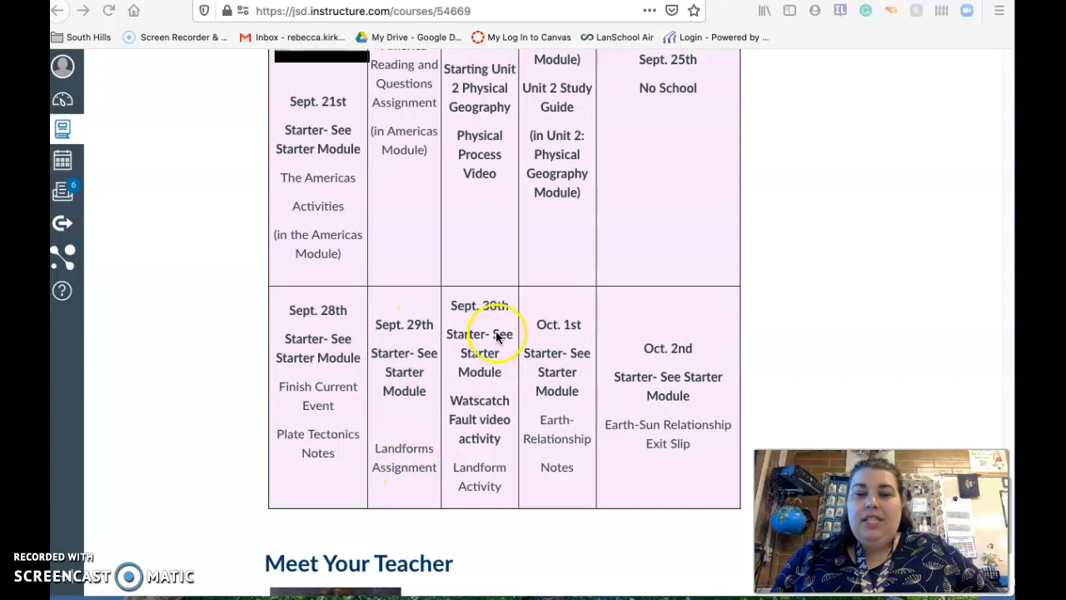
mouse_move(479, 424)
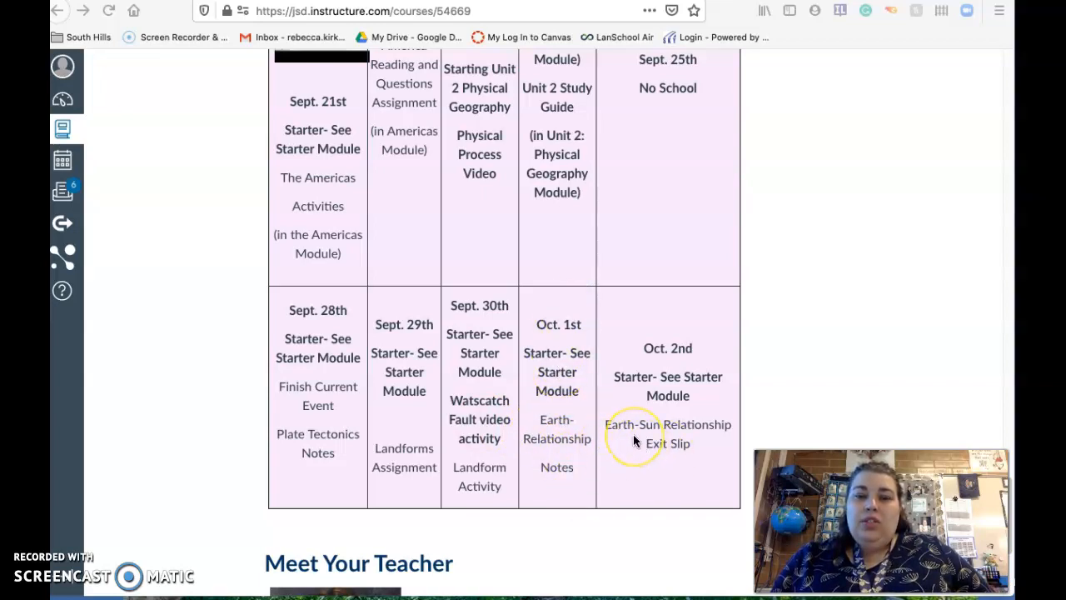
Step: Return to Course Structure and Calendar and choose 'Go to Current Module'
scroll(down, 3)
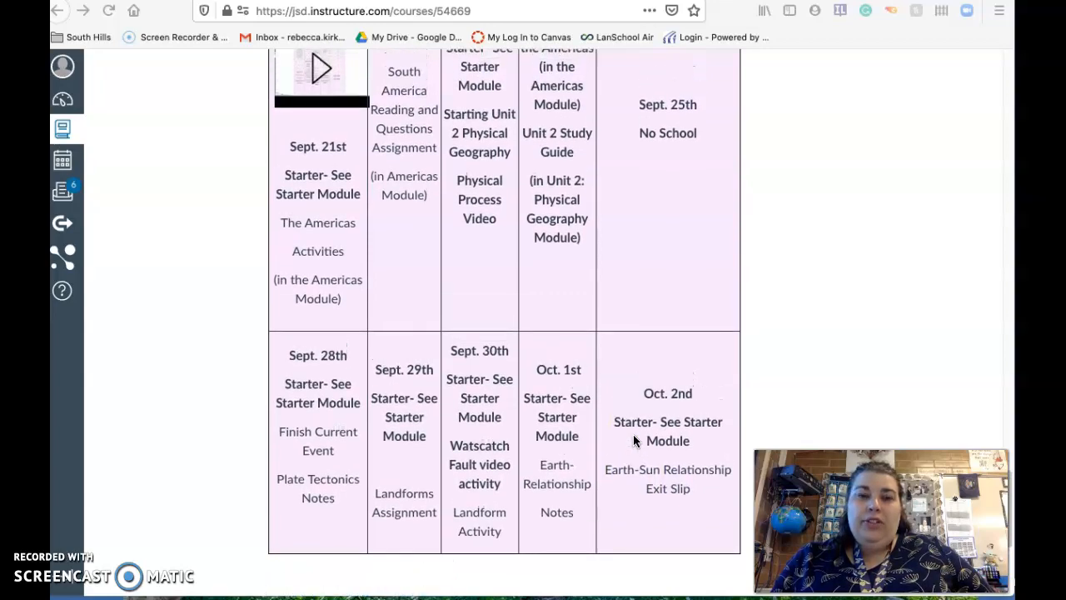
scroll(up, 3)
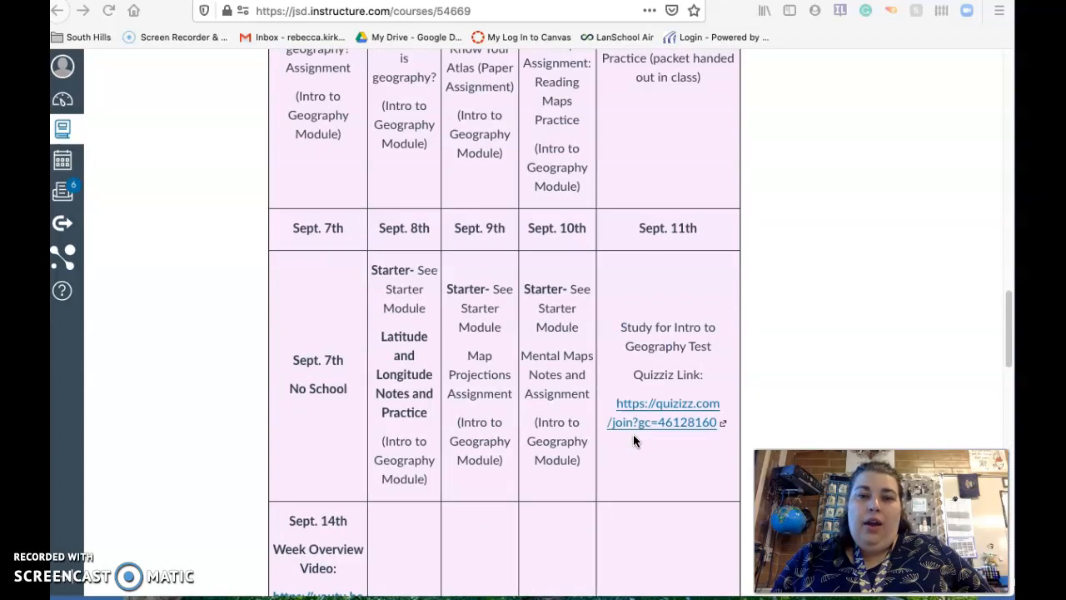
scroll(up, 3)
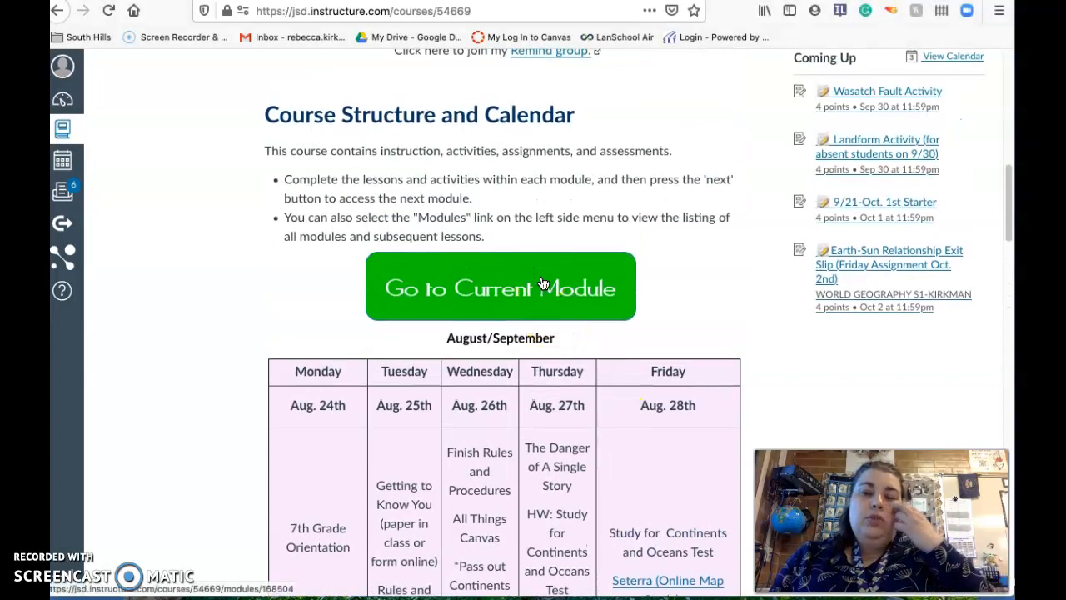
click(500, 286)
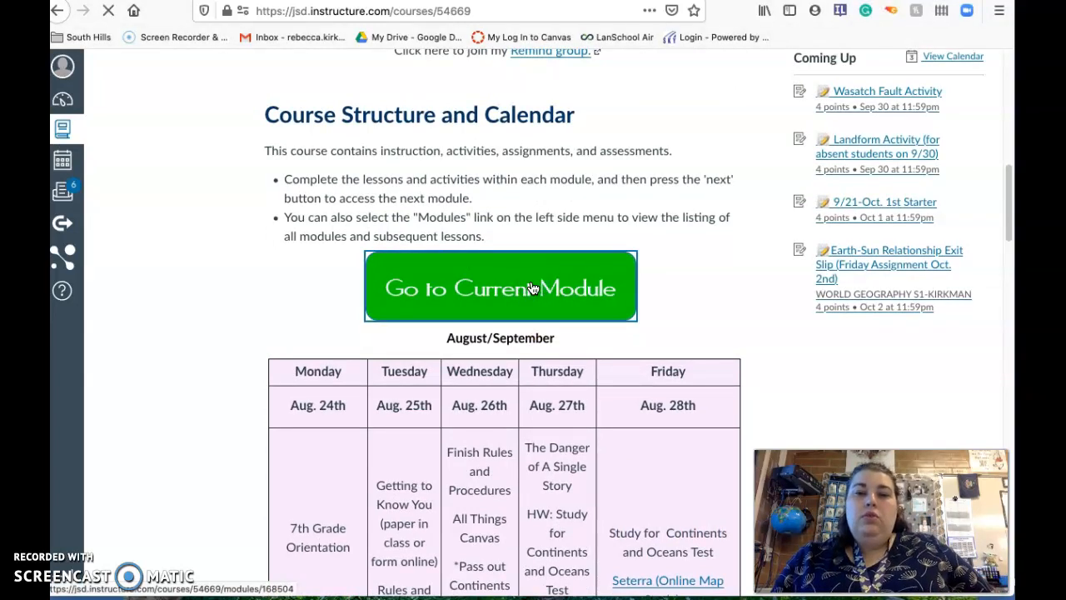
Step: Open the current module's item list and expand the Map Unit: The Americas module
click(500, 287)
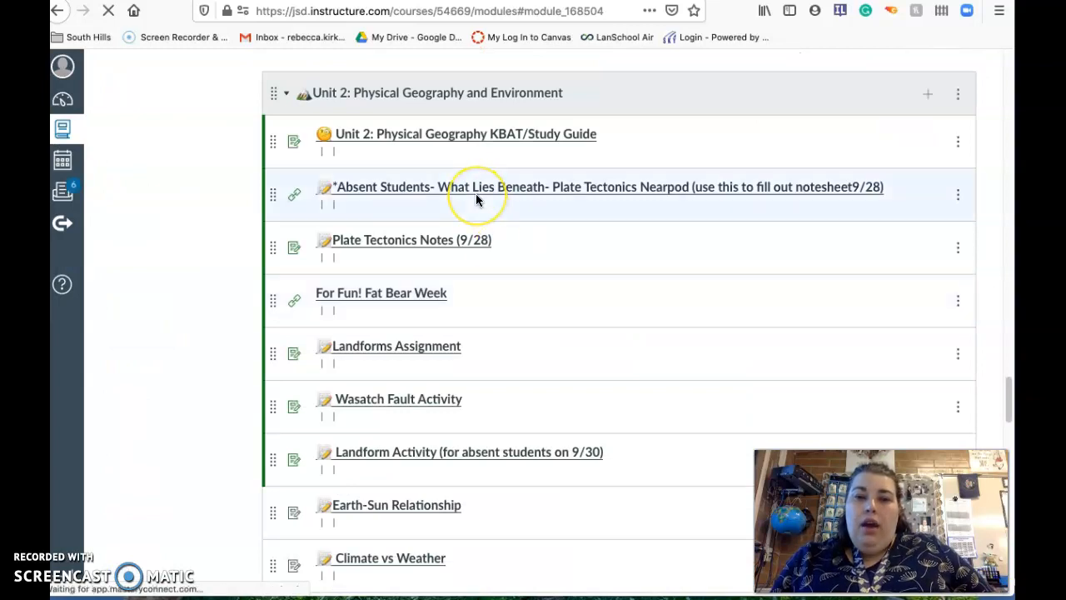
scroll(down, 3)
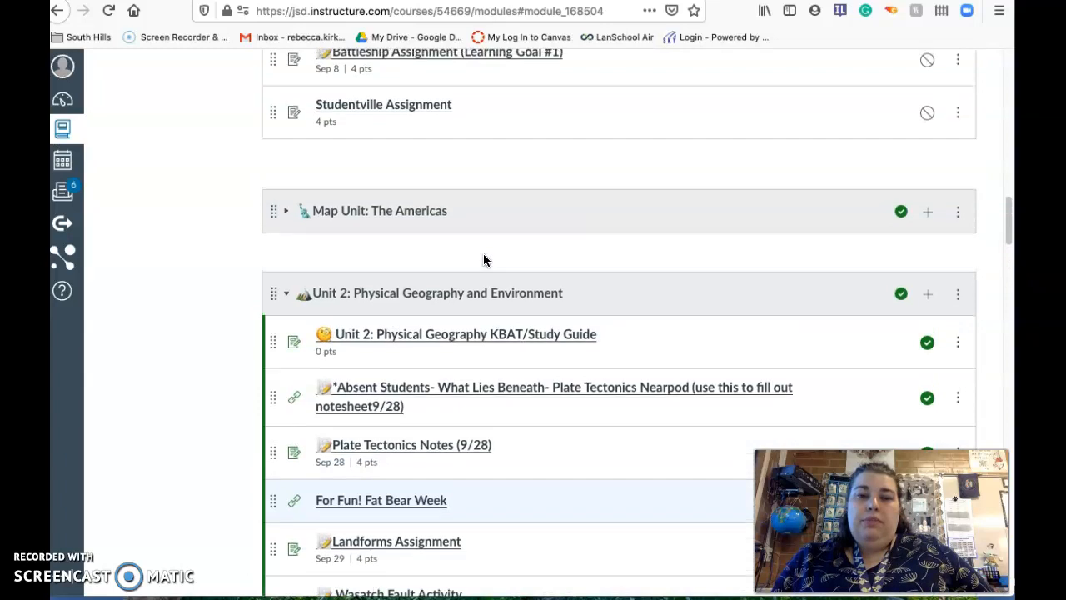
click(287, 210)
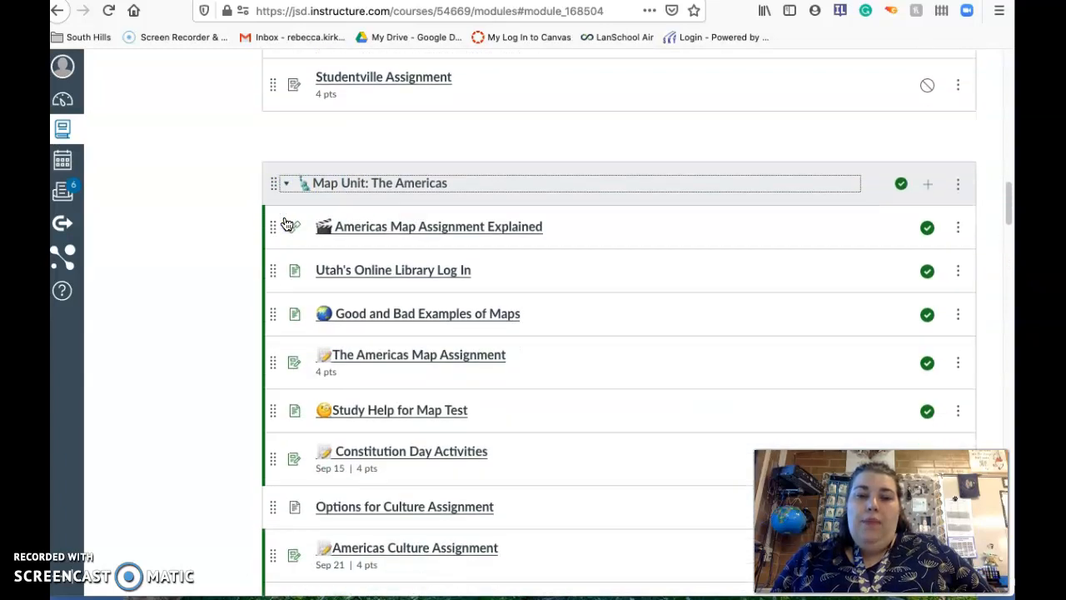
Step: Scroll down the Modules page to Unit 2: Physical Geography and Environment
scroll(down, 3)
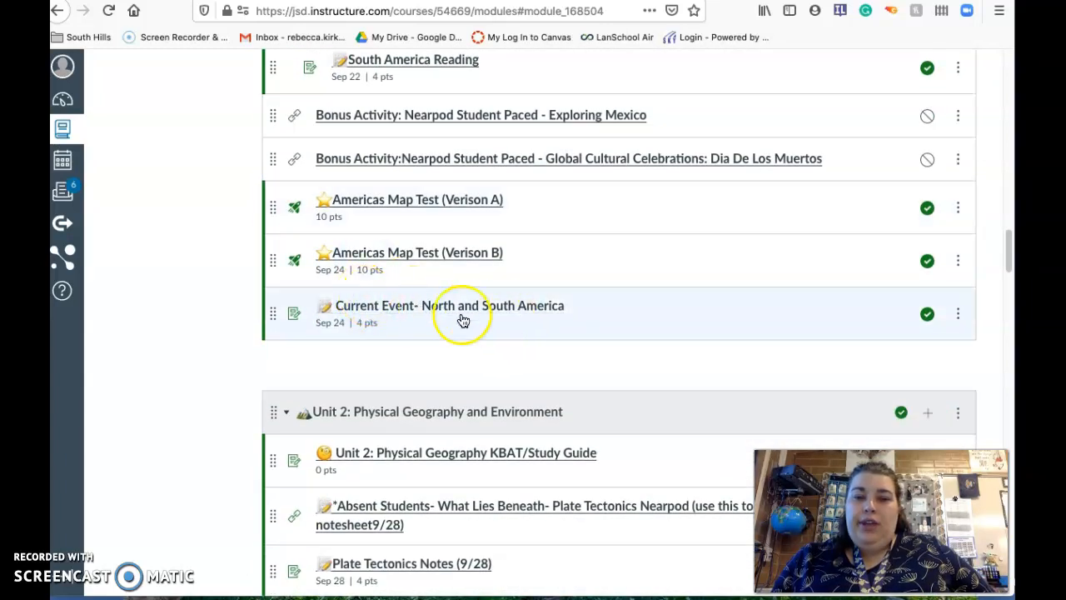
scroll(down, 3)
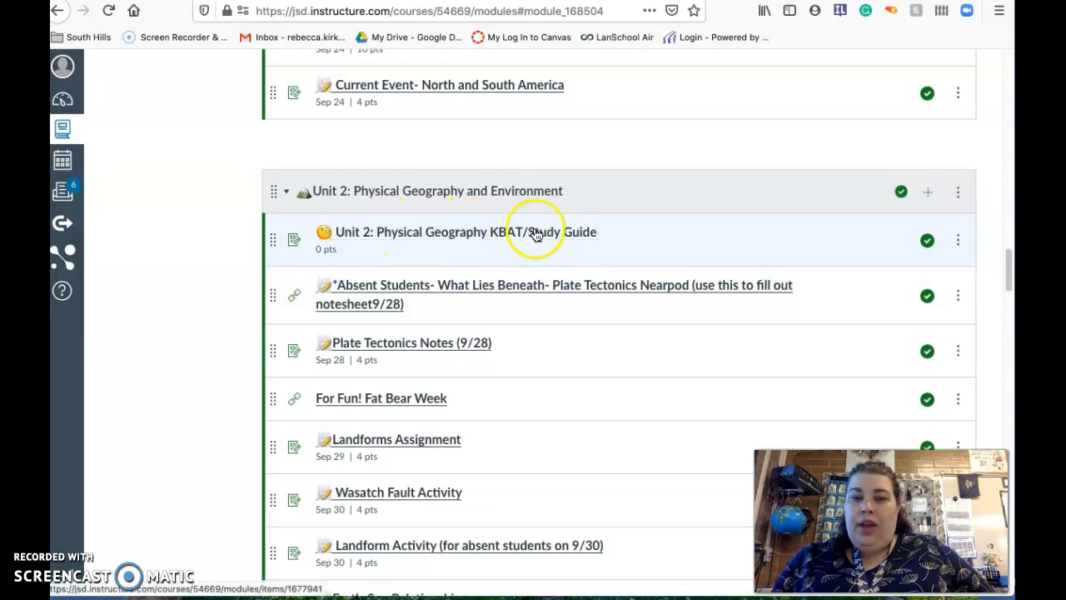
mouse_move(483, 296)
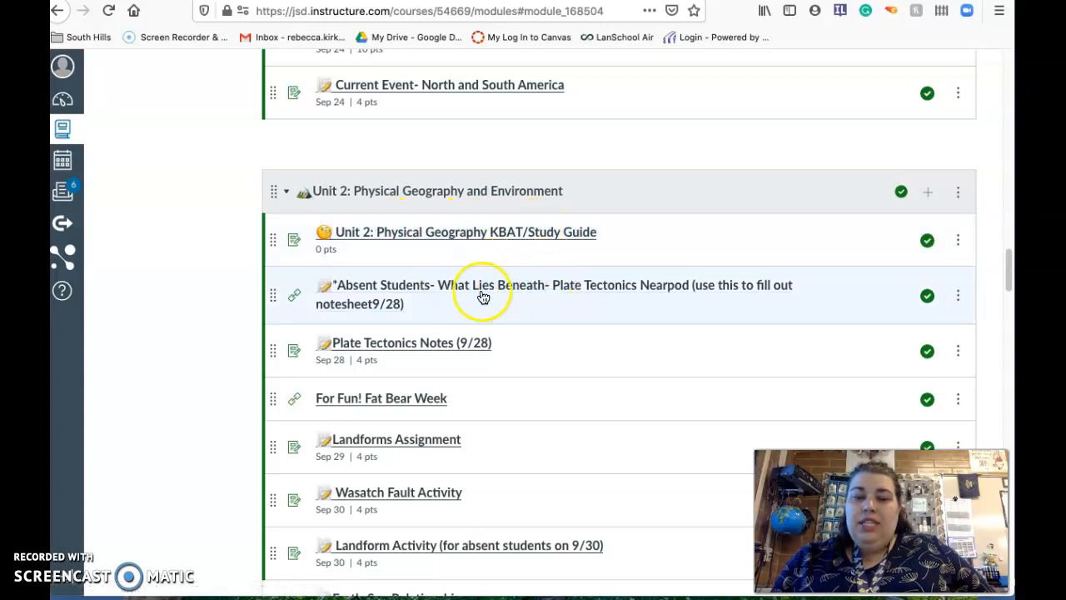
mouse_move(603, 297)
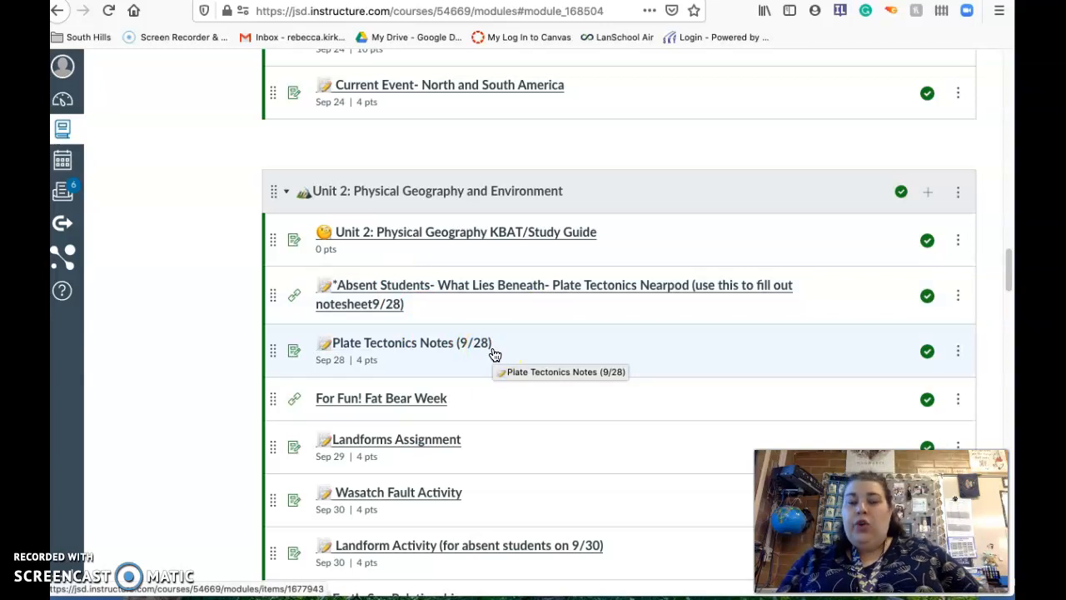
scroll(down, 3)
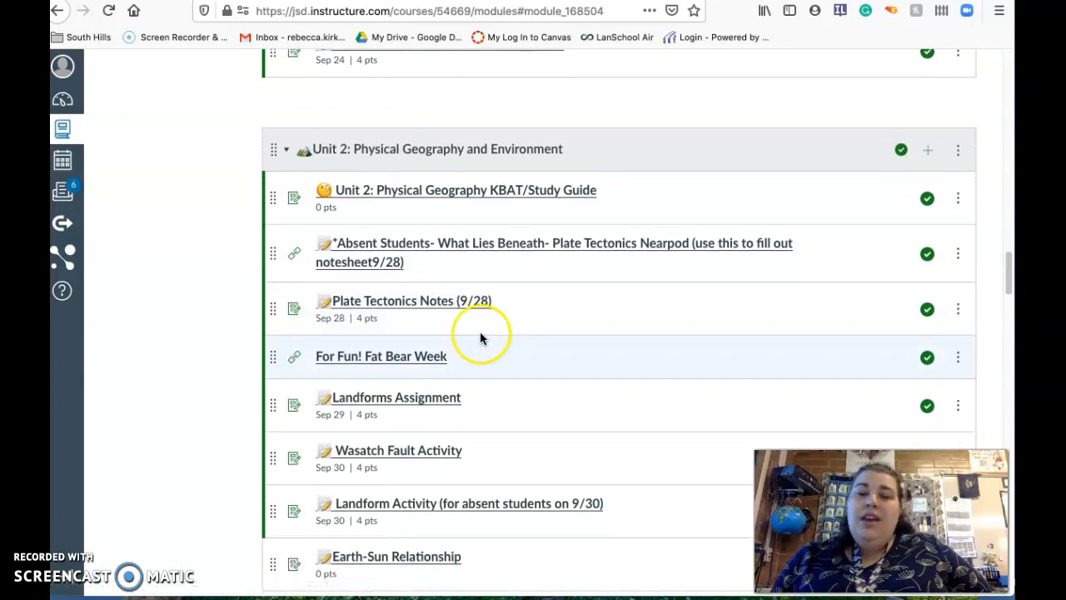
scroll(down, 3)
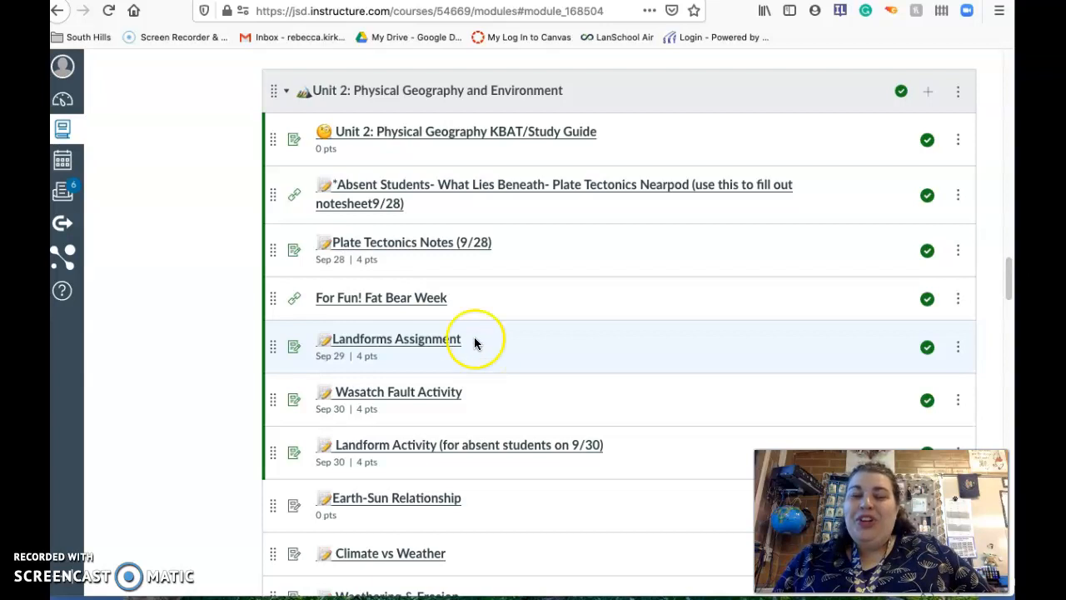
mouse_move(479, 290)
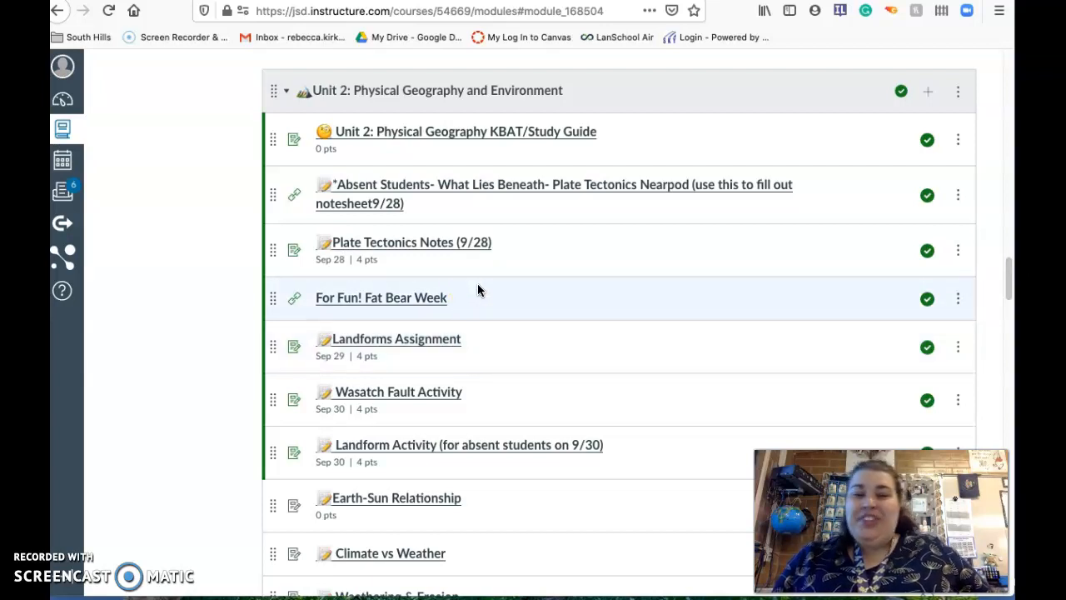
Step: Load the LandformsAssignment Google Doc preview from the Landforms Assignment page
scroll(down, 3)
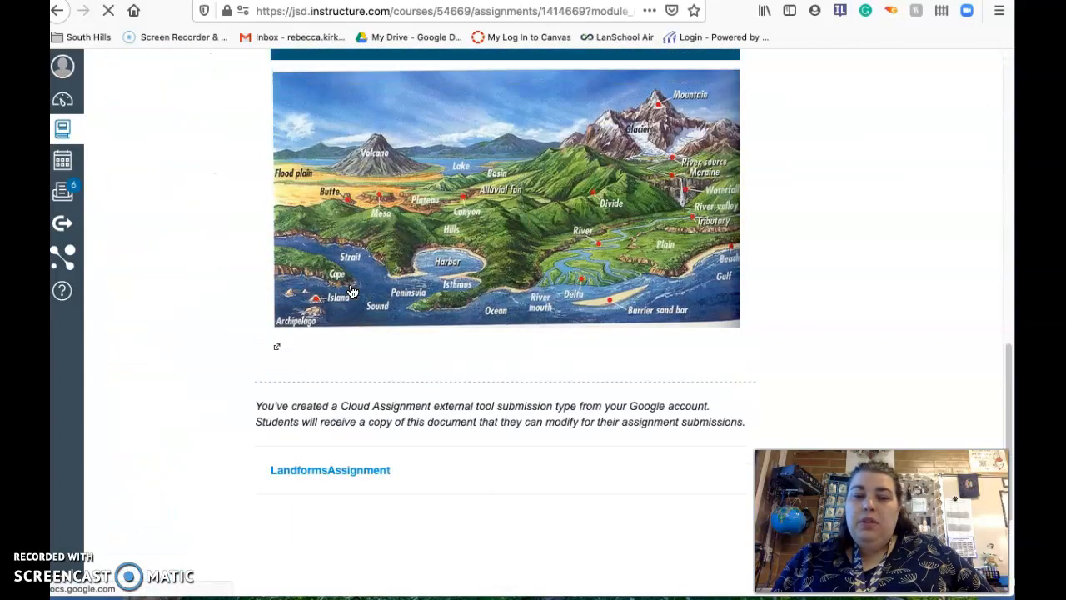
scroll(down, 3)
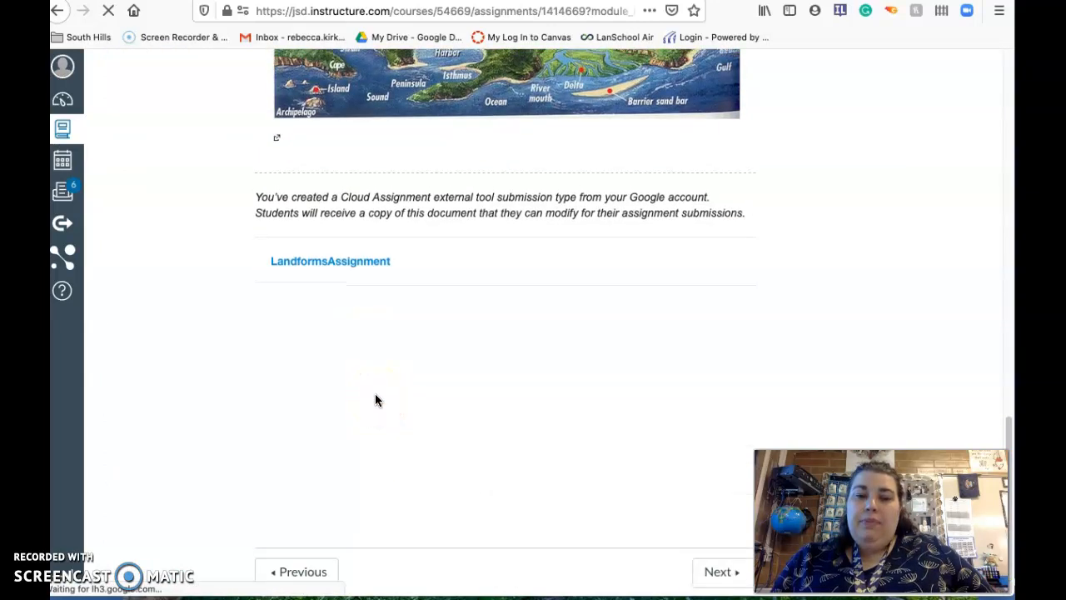
click(330, 260)
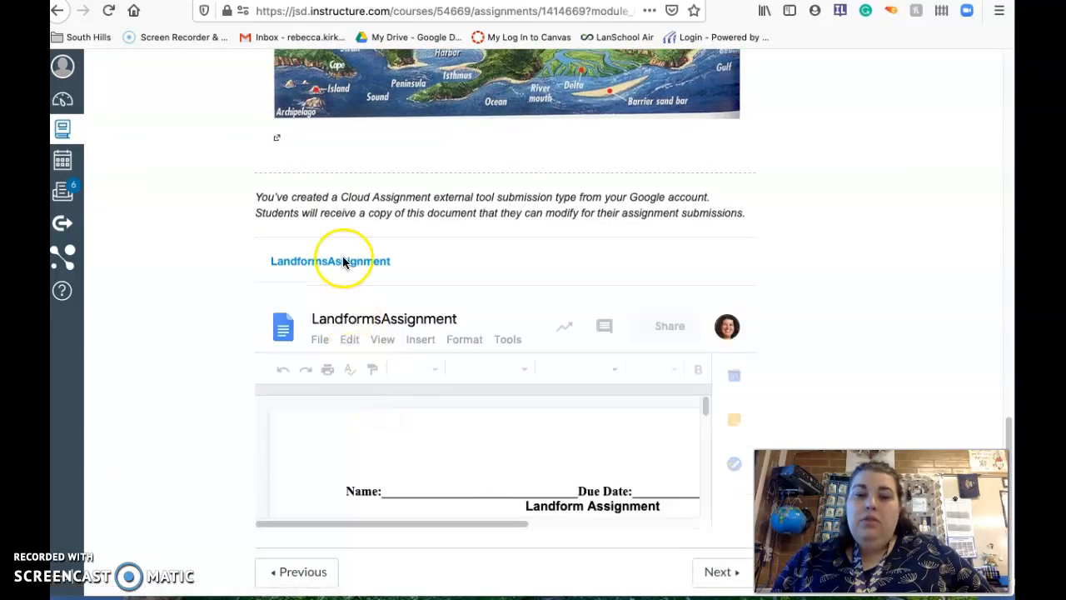
click(330, 261)
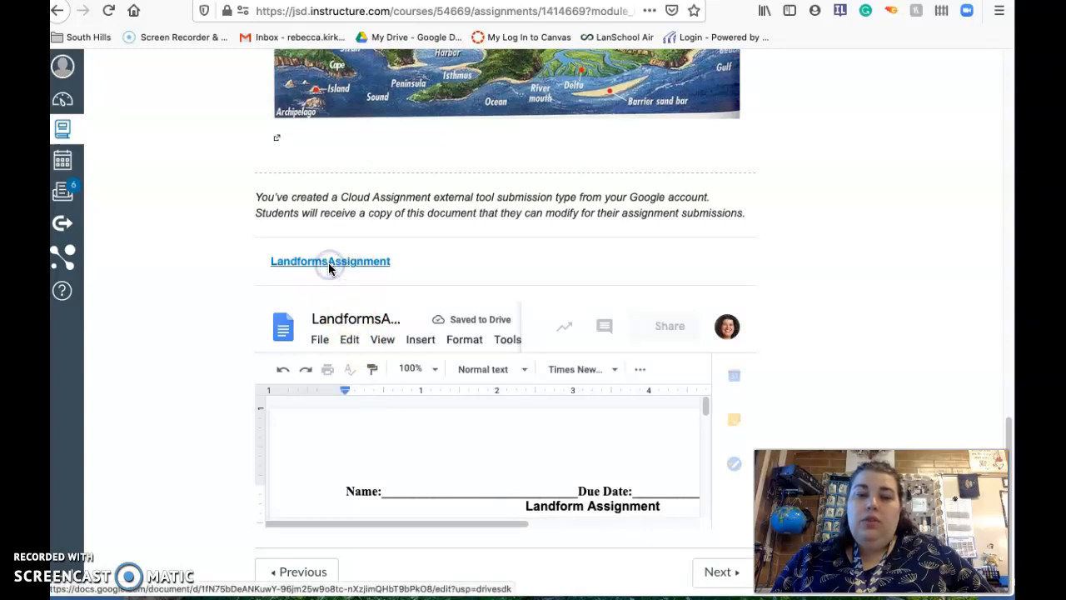
click(330, 261)
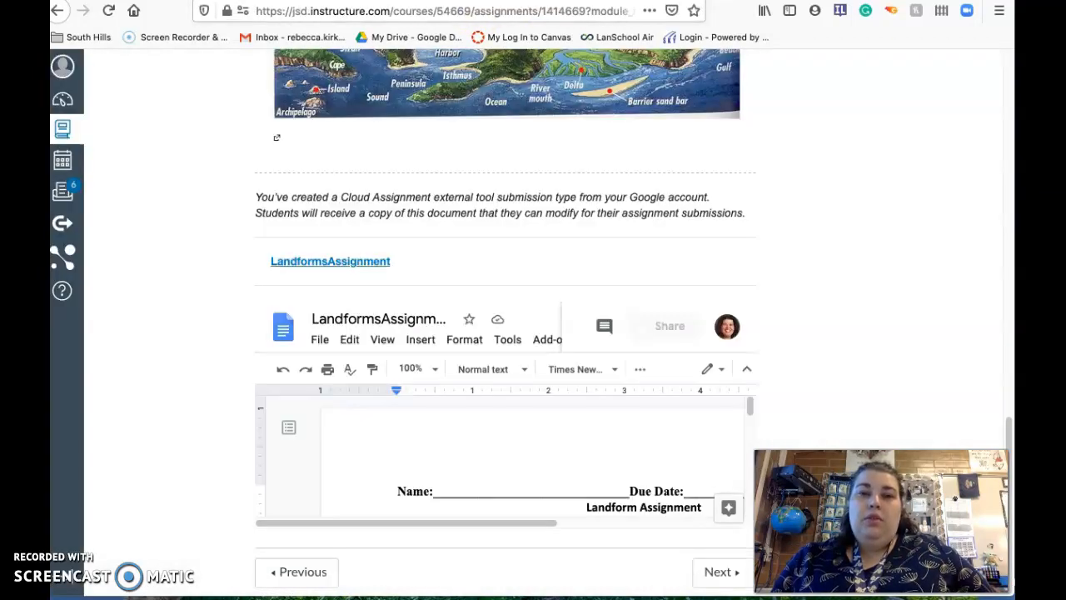
click(330, 261)
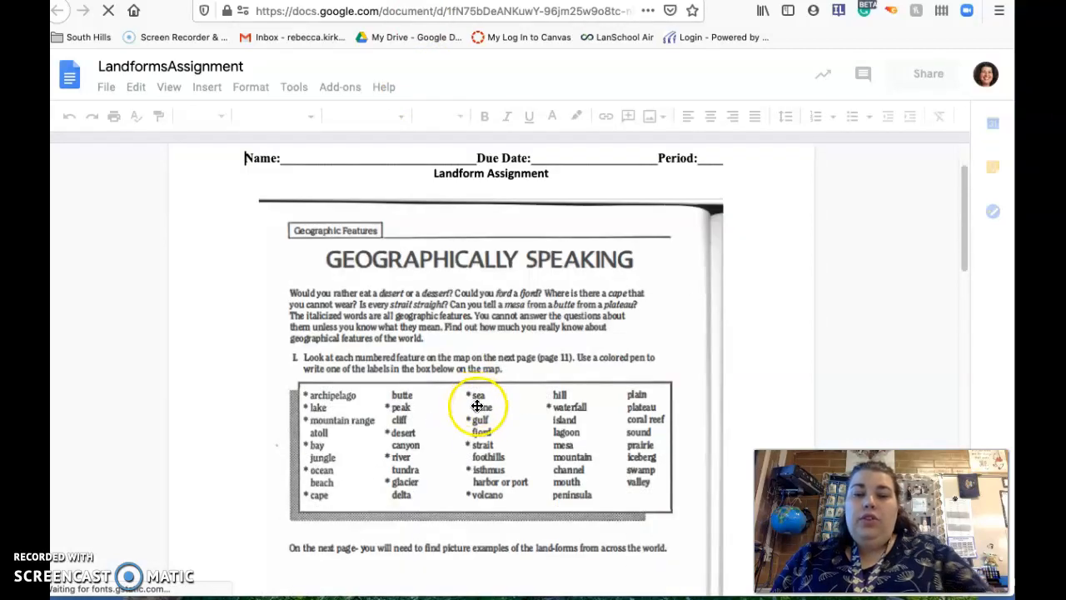
Step: Scroll through the landform map, answer sheet, word bank and landforms picture table
scroll(down, 3)
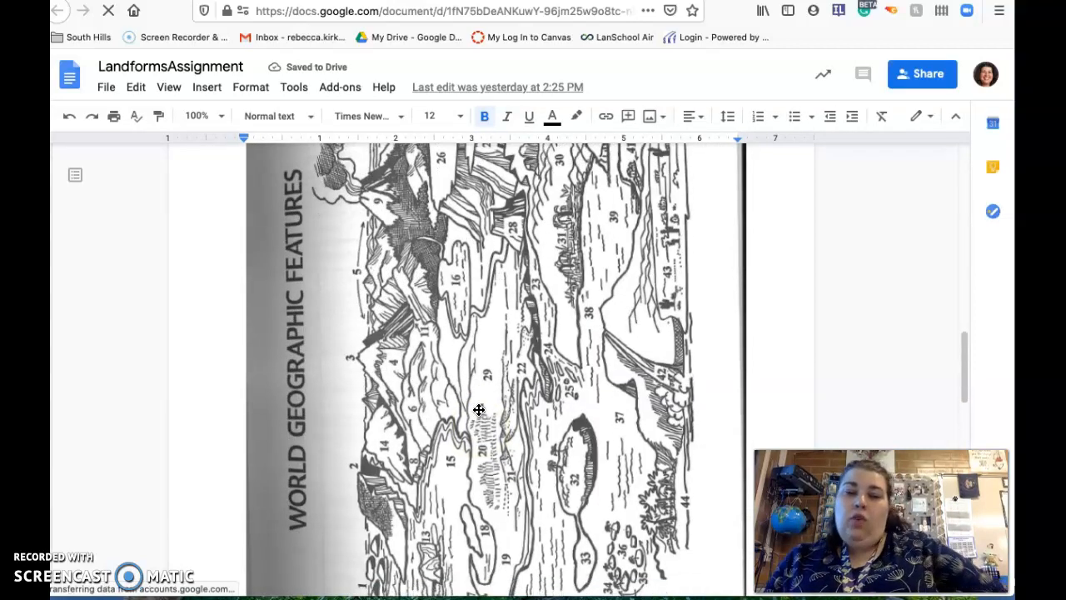
scroll(down, 3)
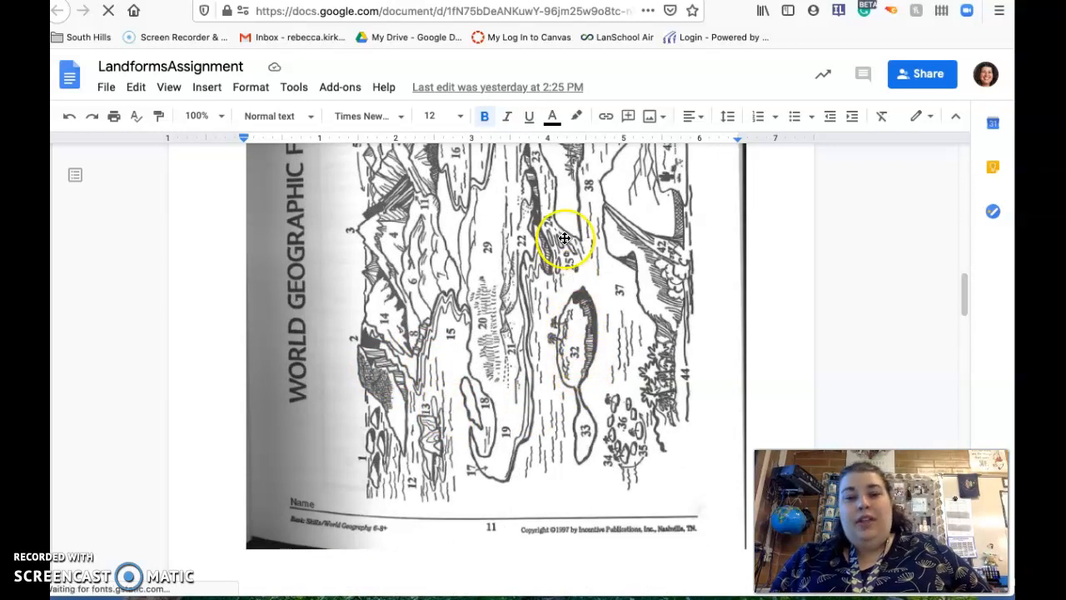
scroll(down, 3)
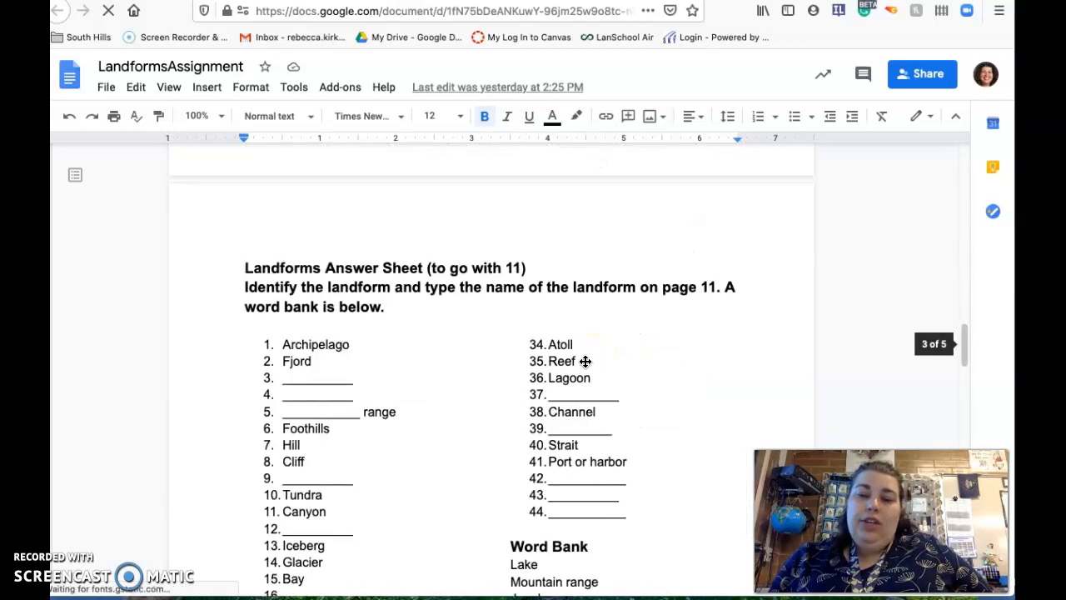
scroll(down, 3)
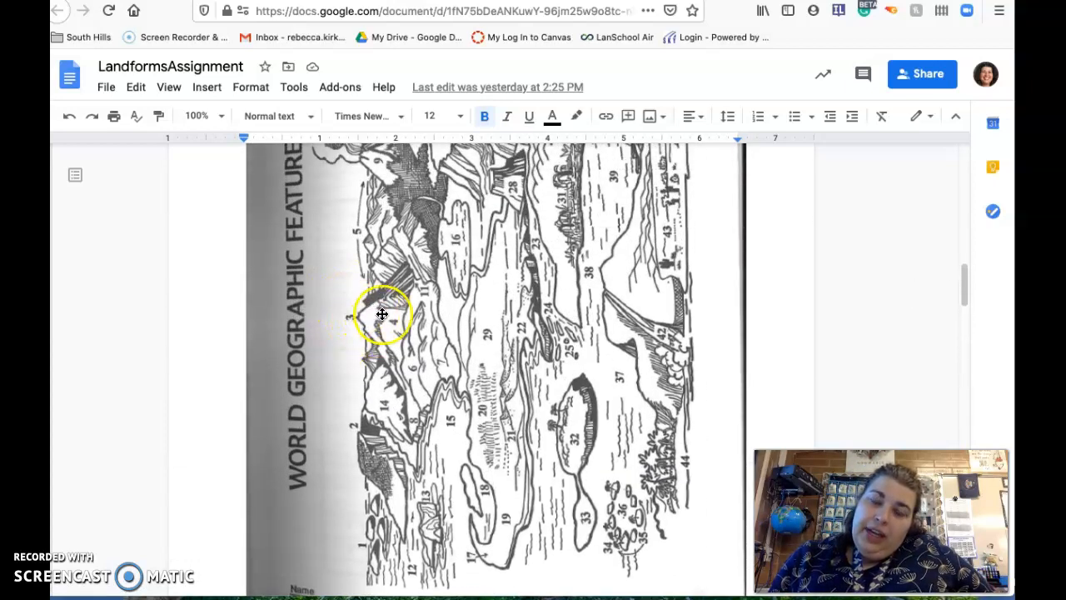
mouse_move(359, 327)
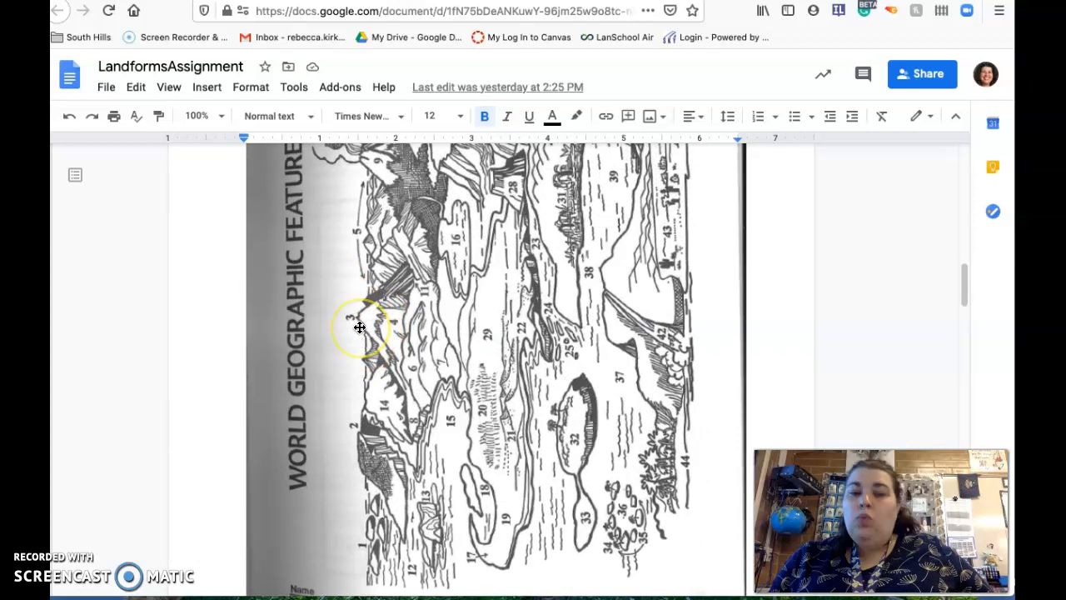
scroll(down, 3)
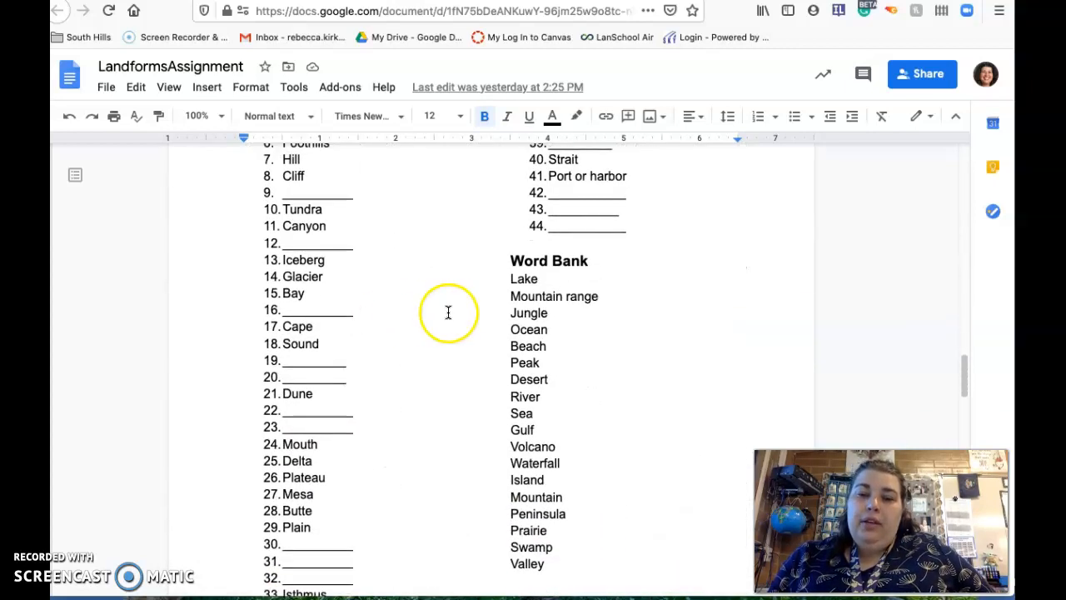
mouse_move(513, 325)
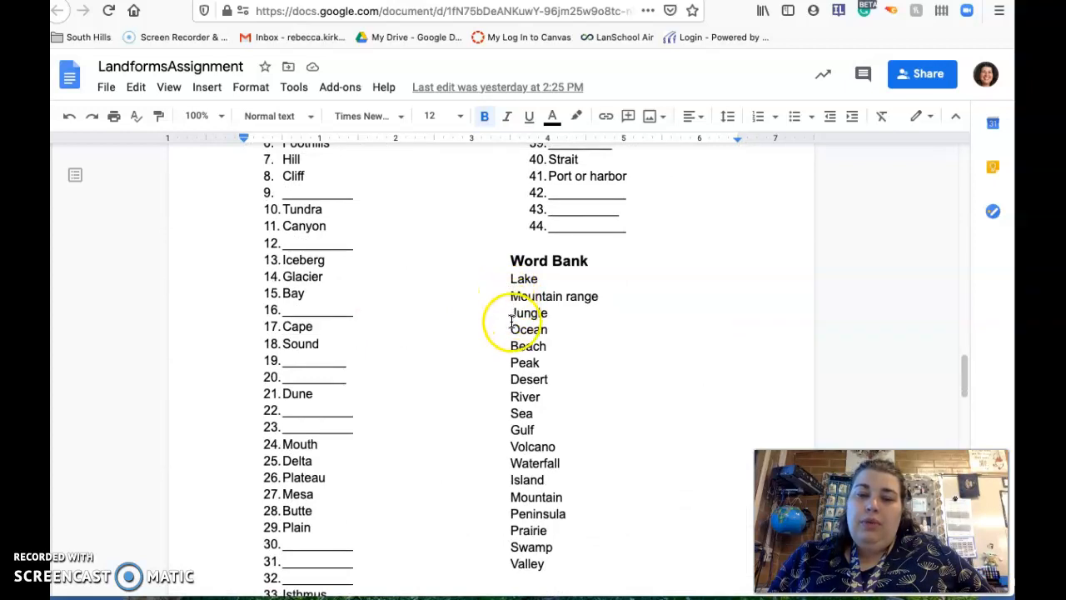
mouse_move(573, 363)
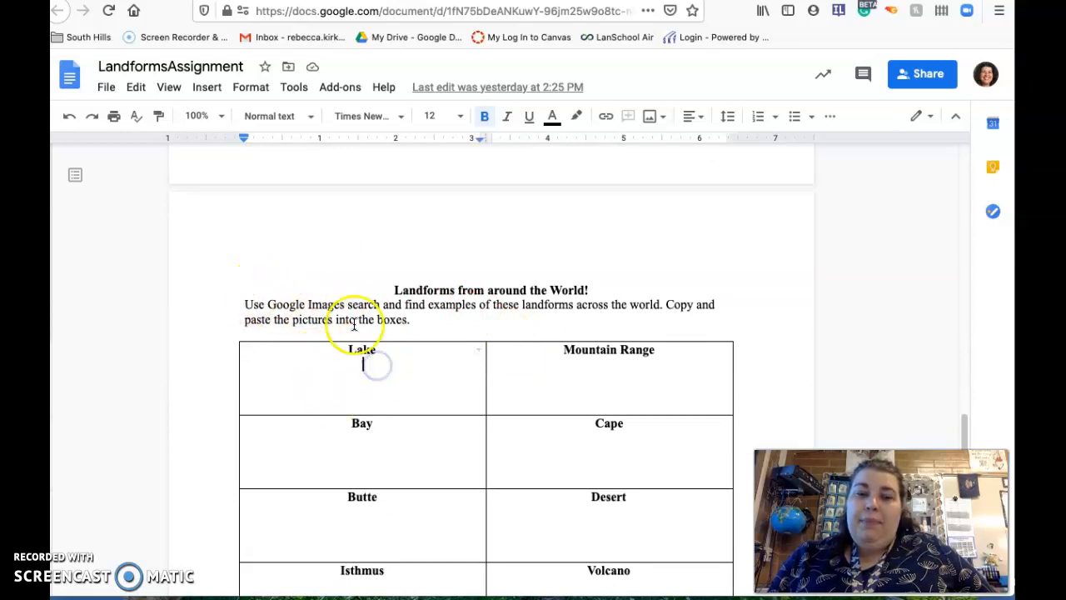
Step: Search the web for 'lake' images for the Lake box, then close the image search
click(207, 87)
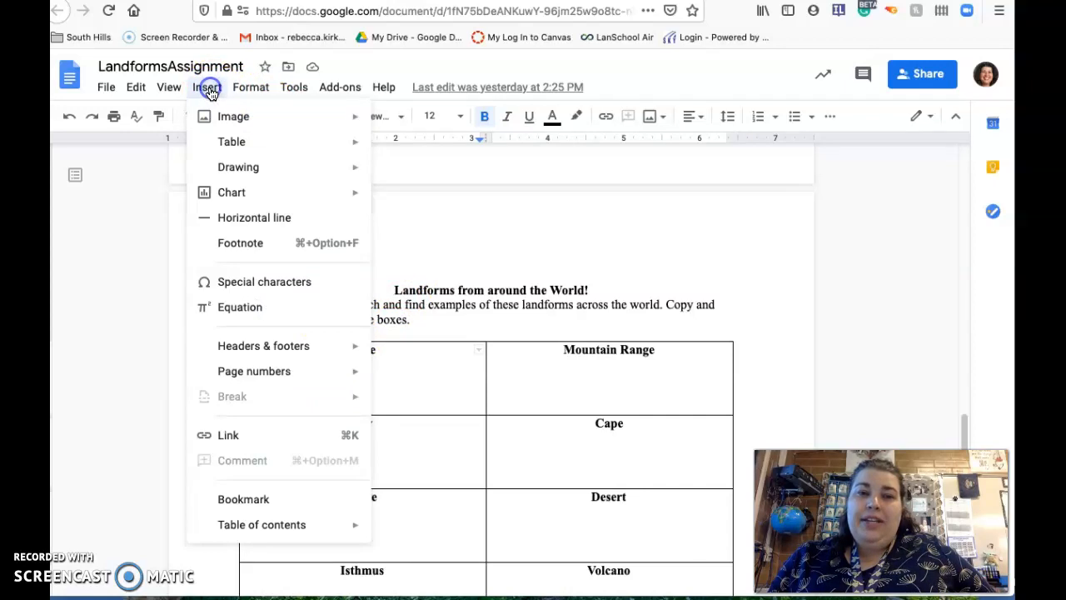
mouse_move(233, 115)
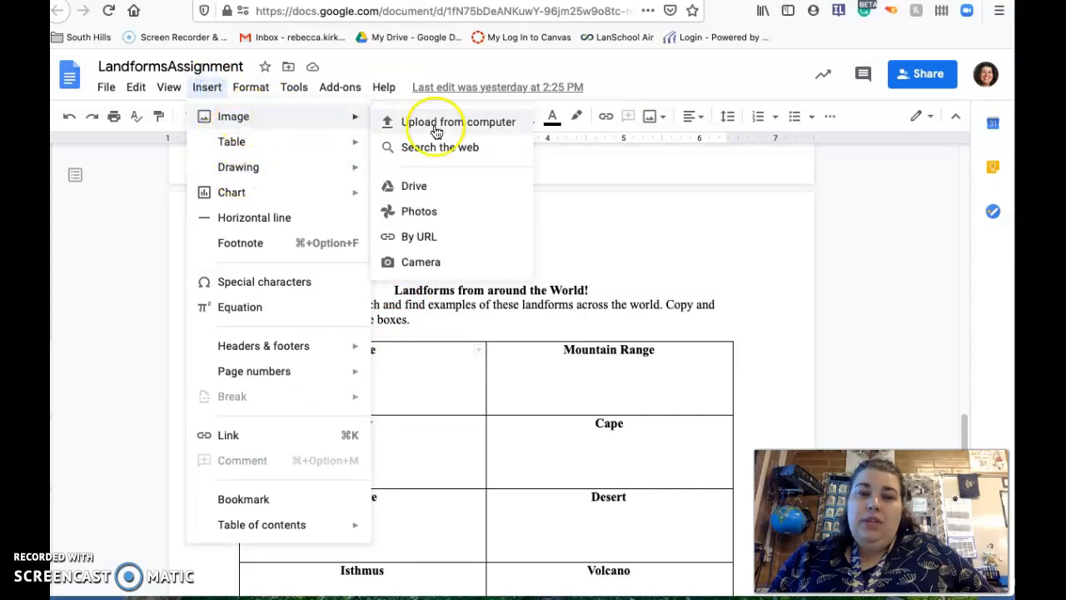
click(458, 122)
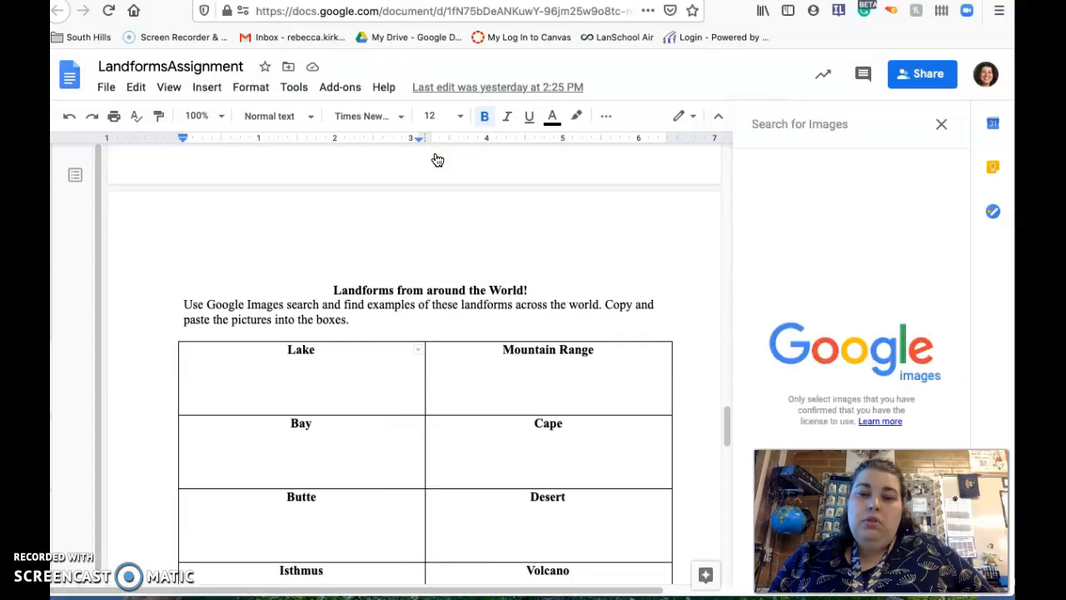
text(lake)
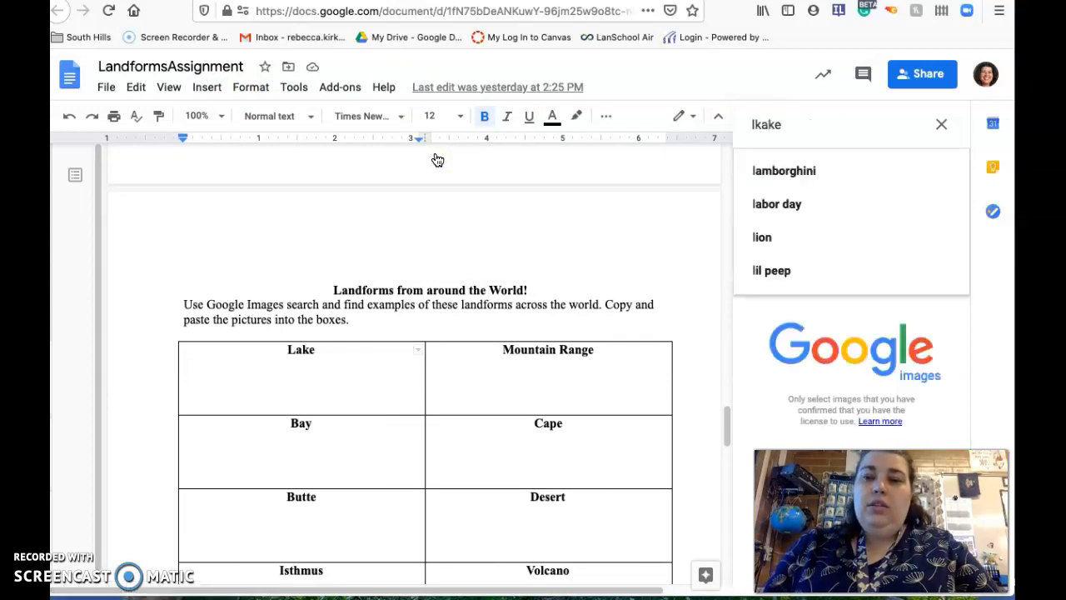
text(lake)
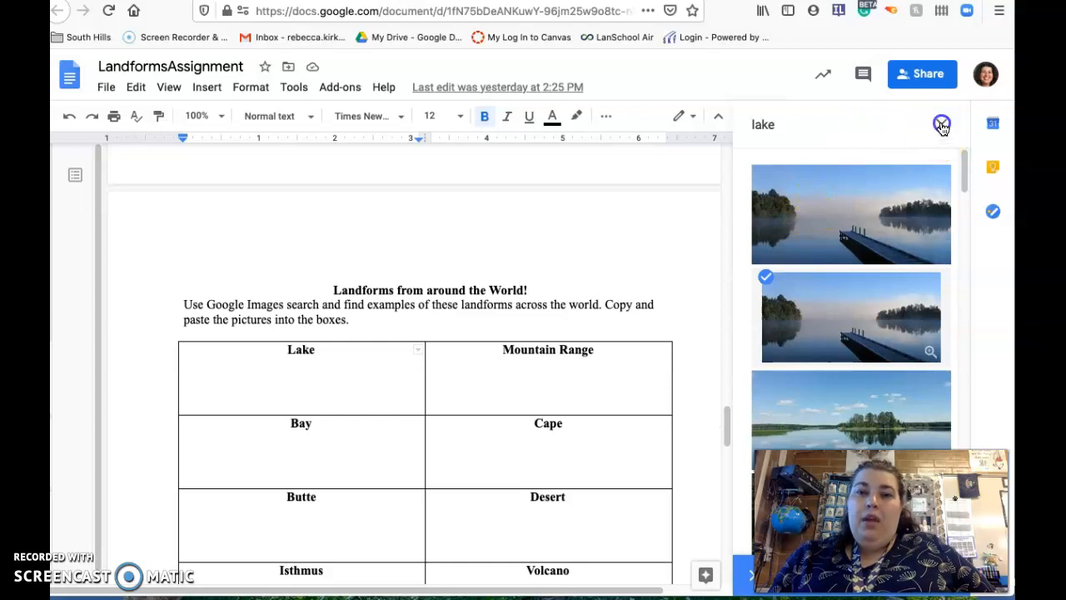
click(941, 125)
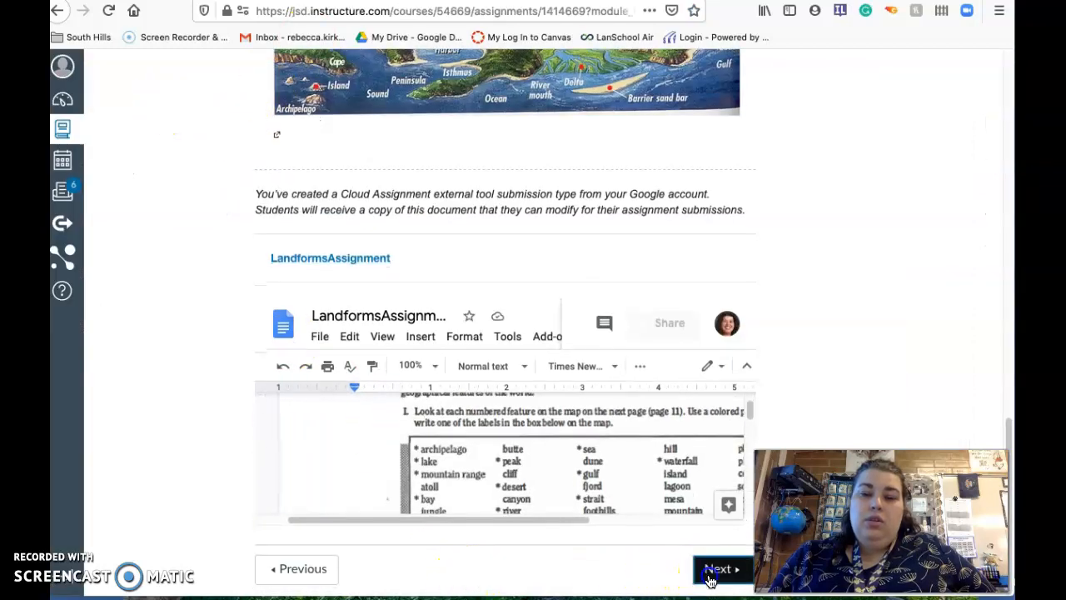
Step: View the Wasatch Fault Activity anticipation guide, then continue to Landform Activity
click(718, 568)
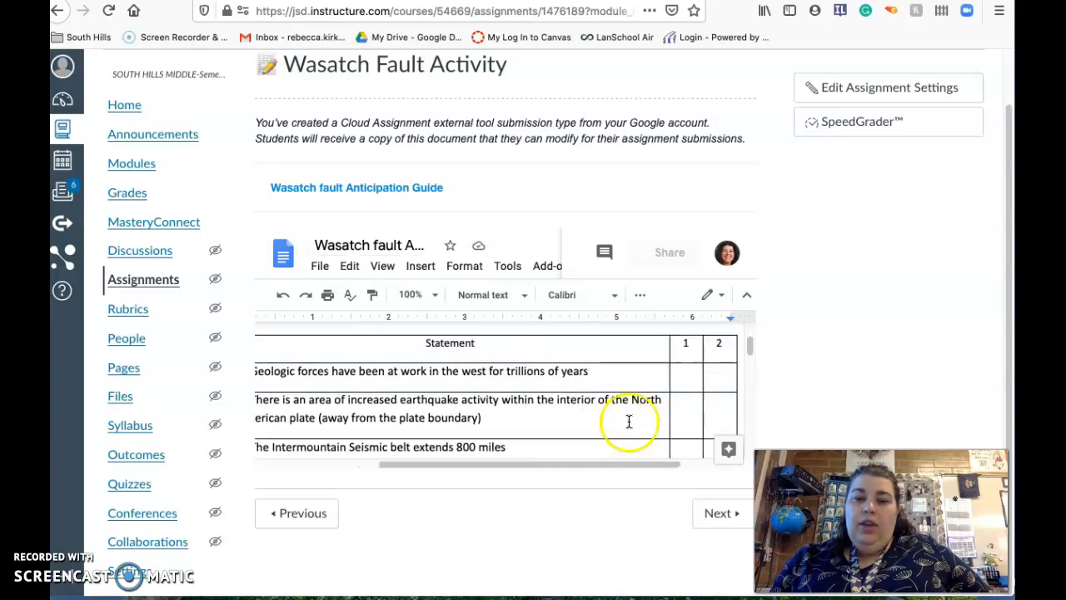
scroll(down, 3)
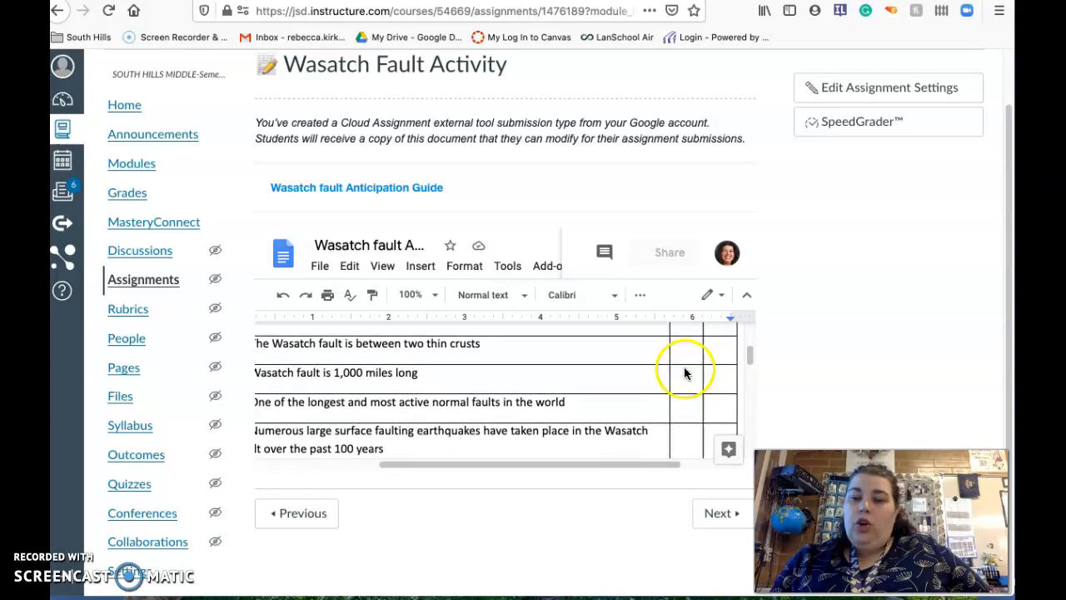
scroll(down, 3)
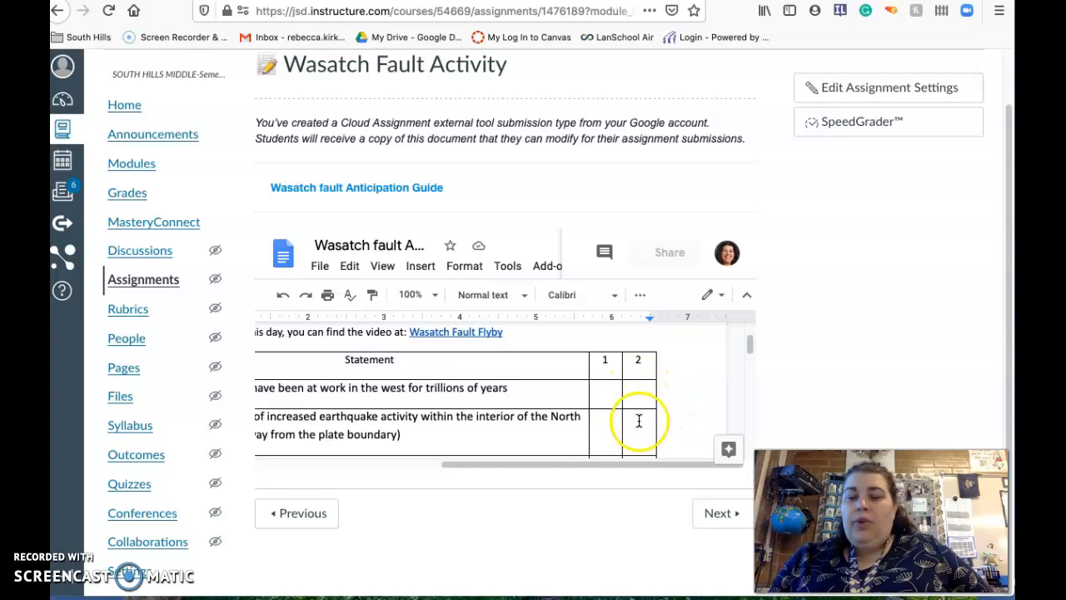
scroll(down, 3)
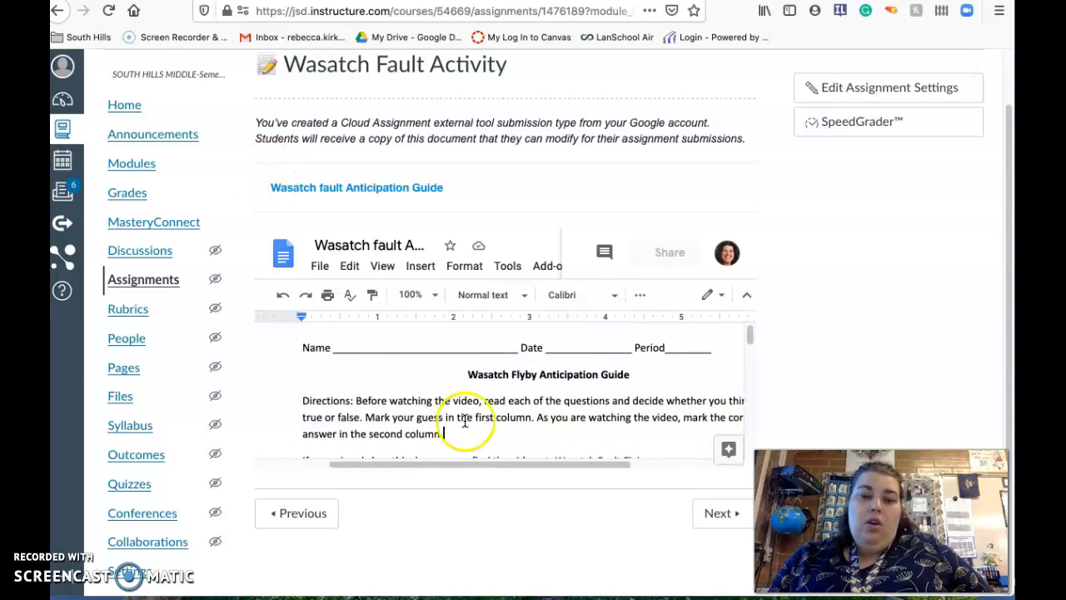
click(721, 513)
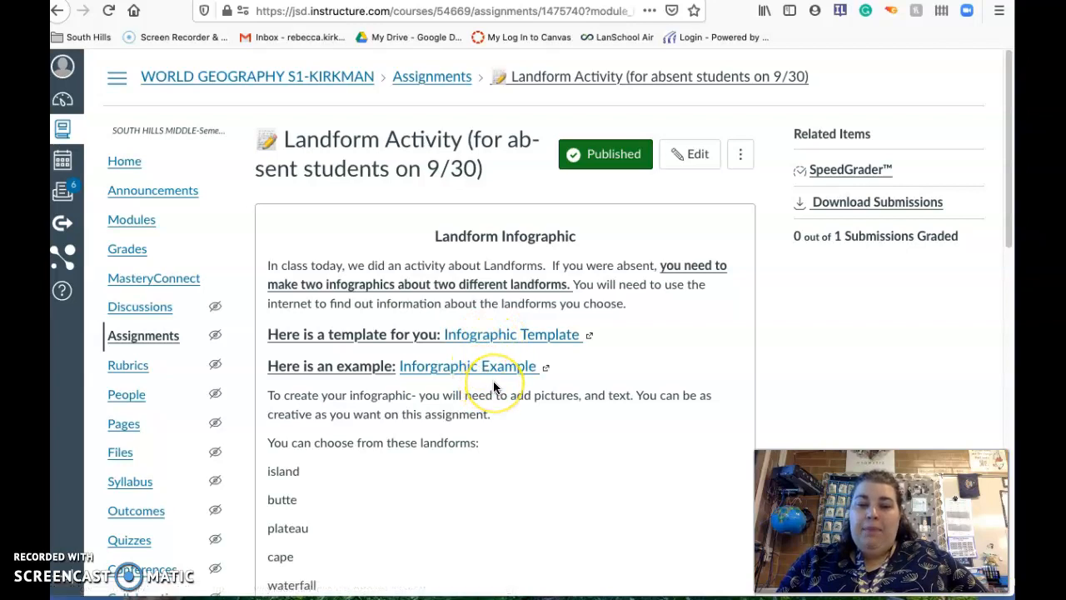
Step: Read the landform infographic instructions, view Earth-Sun Relationship, then return to Modules
scroll(down, 3)
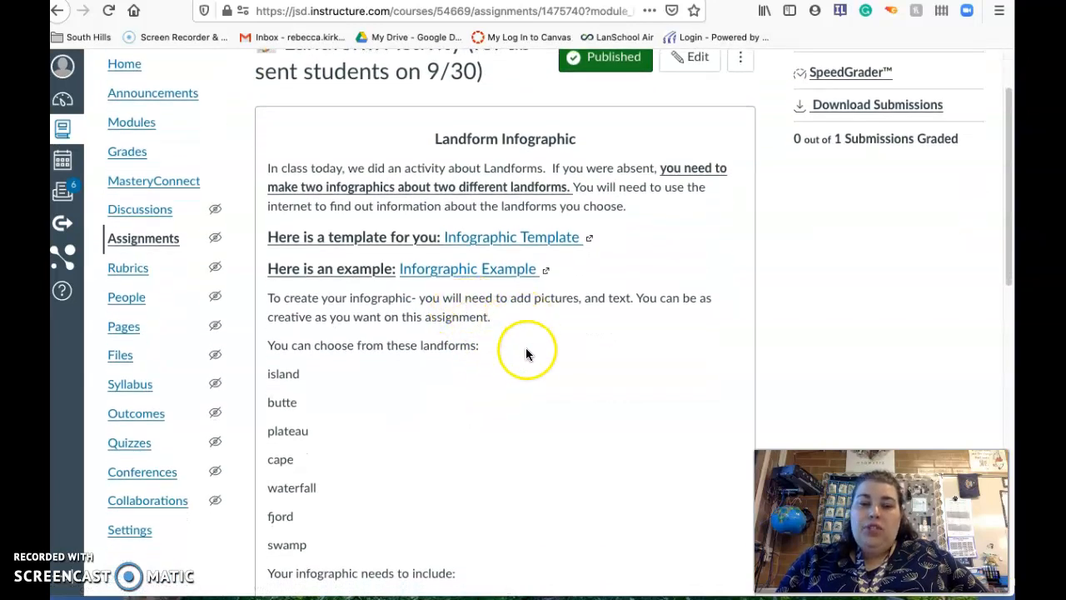
scroll(down, 3)
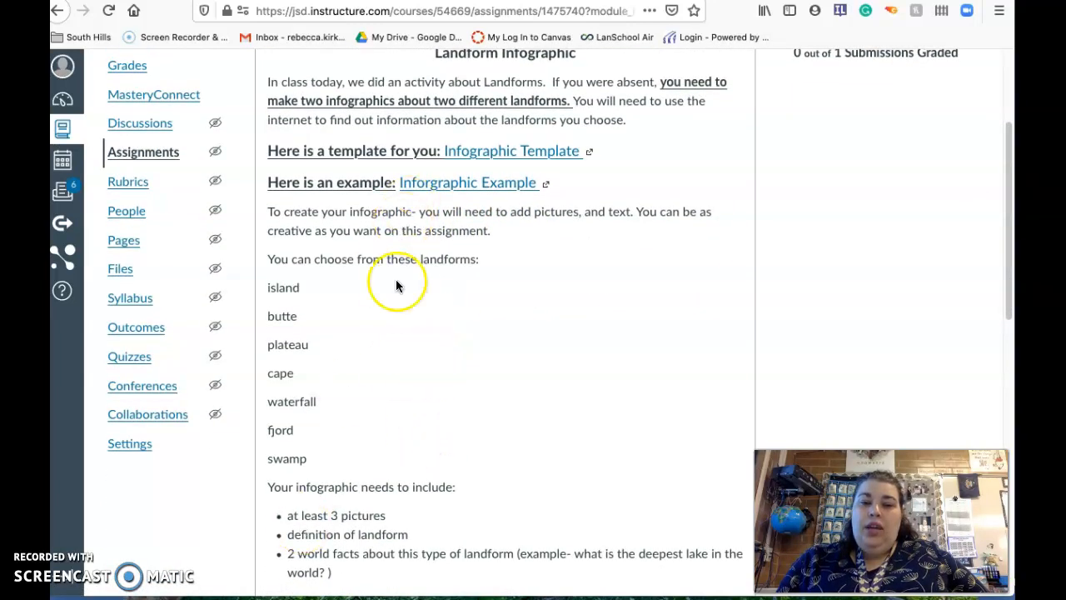
scroll(down, 3)
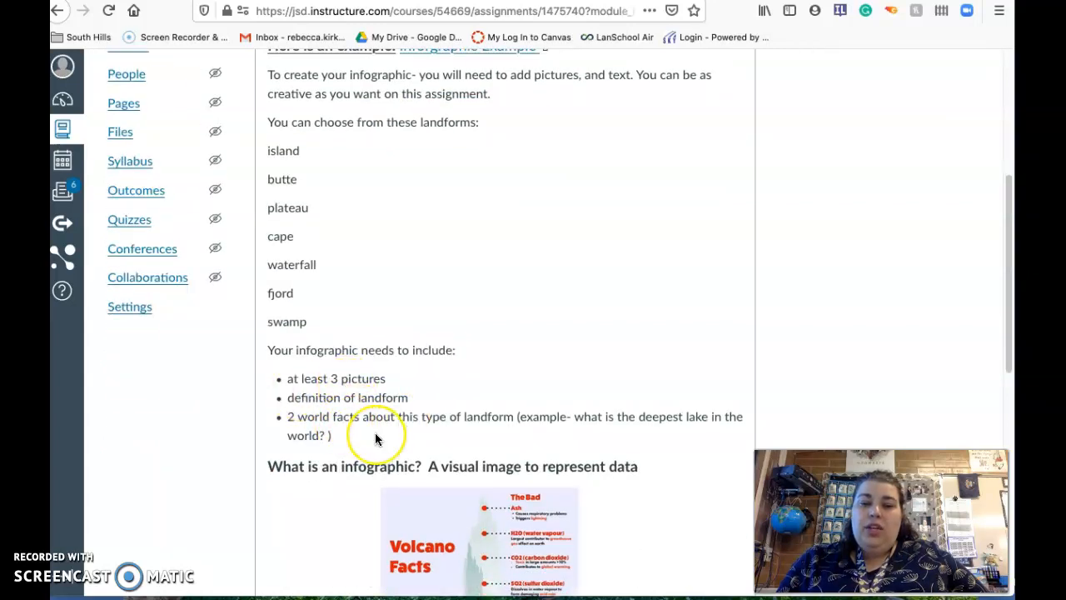
scroll(down, 3)
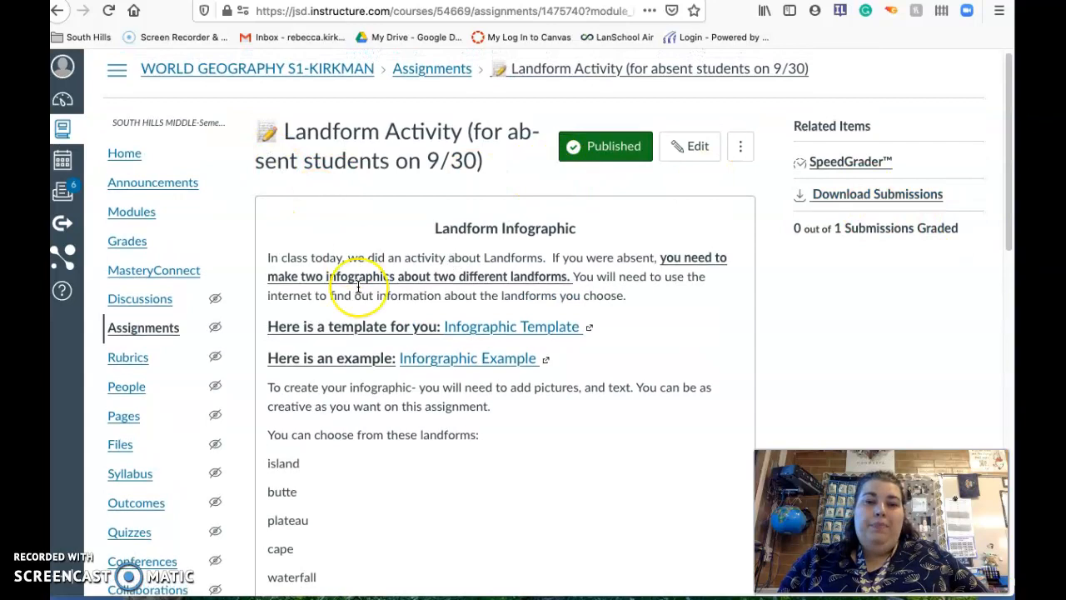
scroll(down, 3)
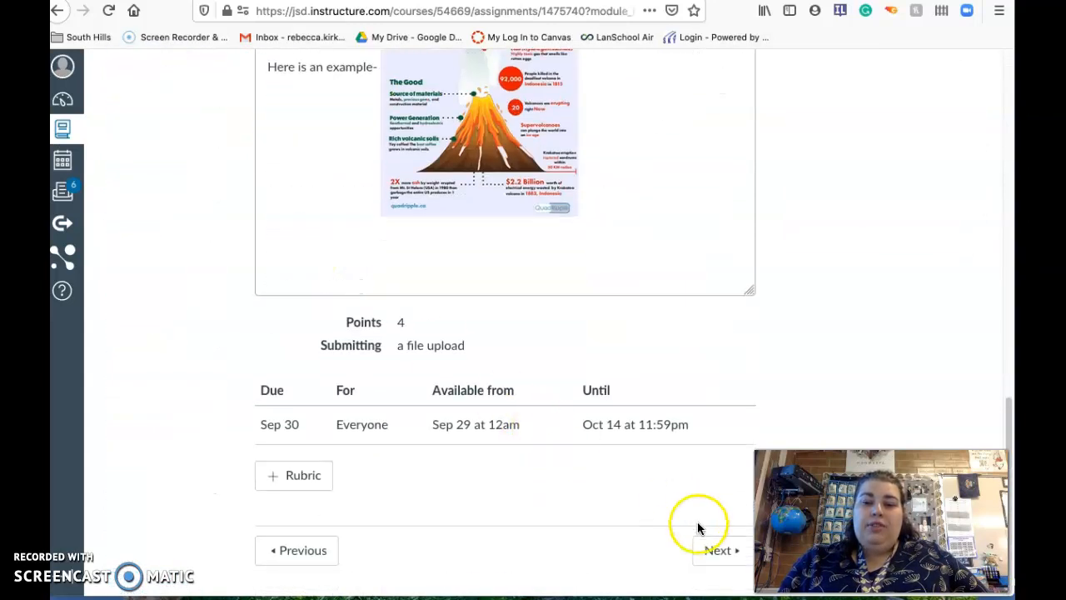
click(719, 550)
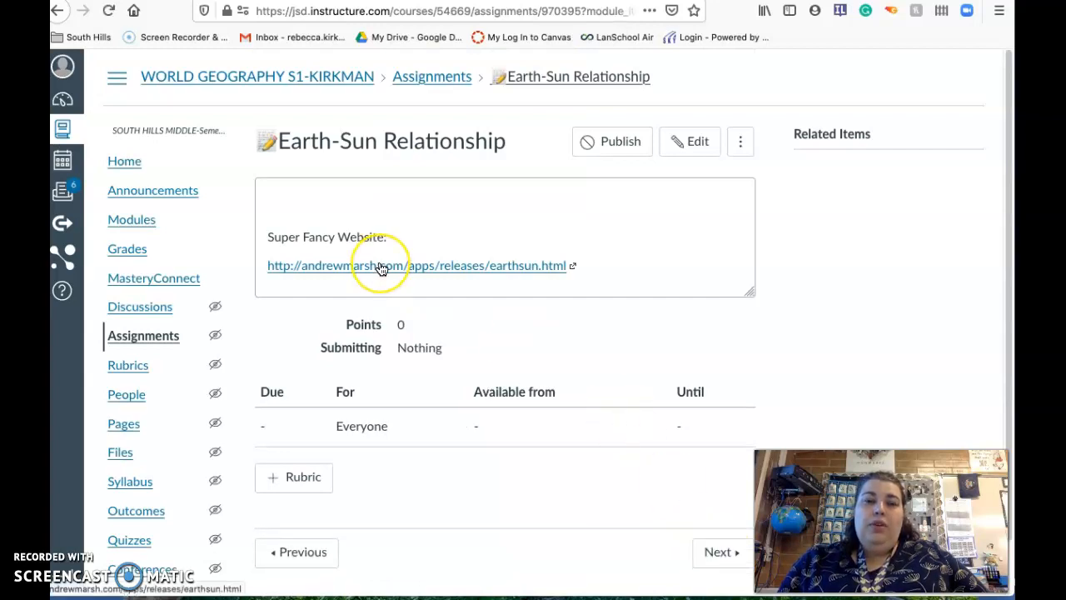
mouse_move(132, 219)
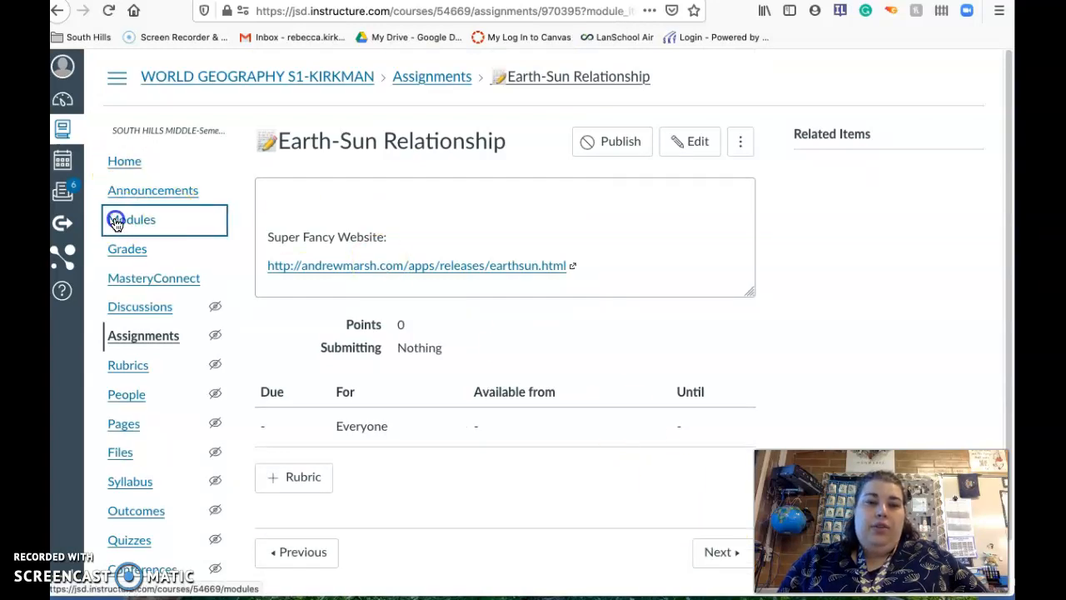
click(131, 219)
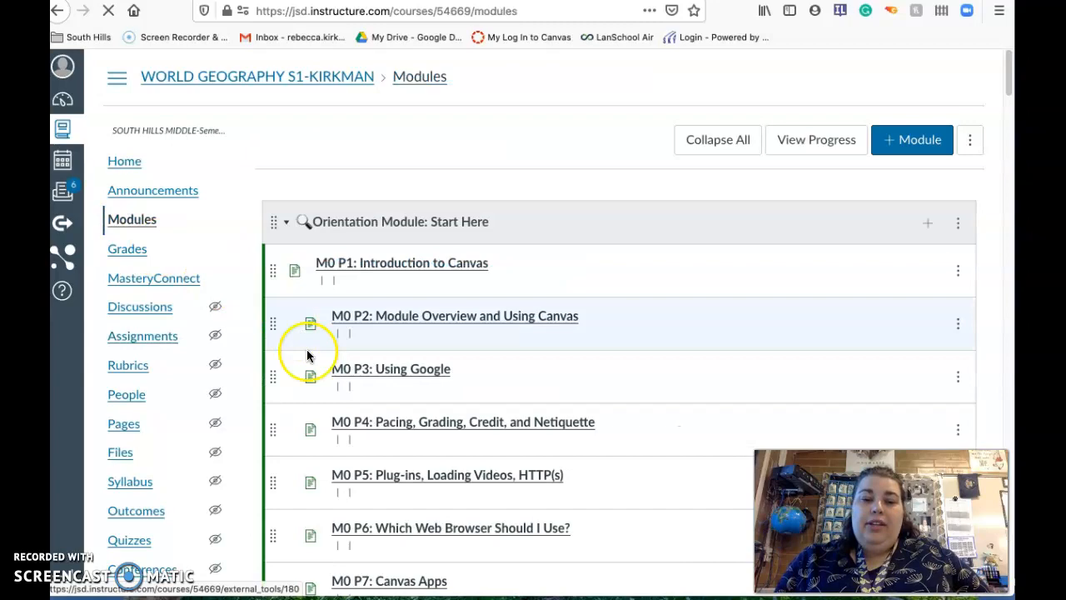
Step: Scroll the Modules page to Unit 2's Earth-Sun Relationship through Earth's Biomes items
scroll(down, 3)
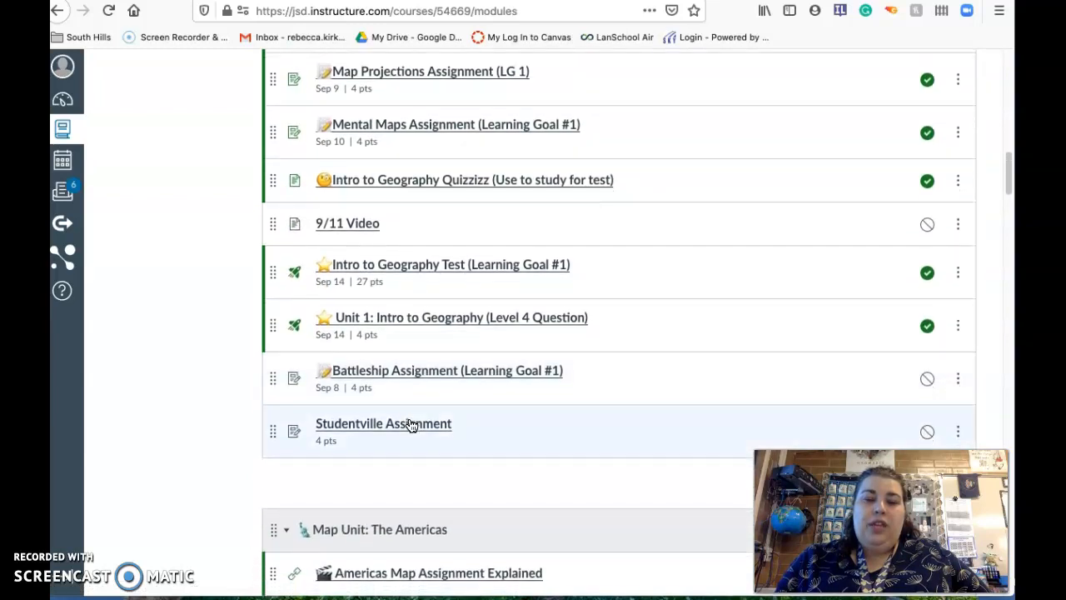
scroll(down, 3)
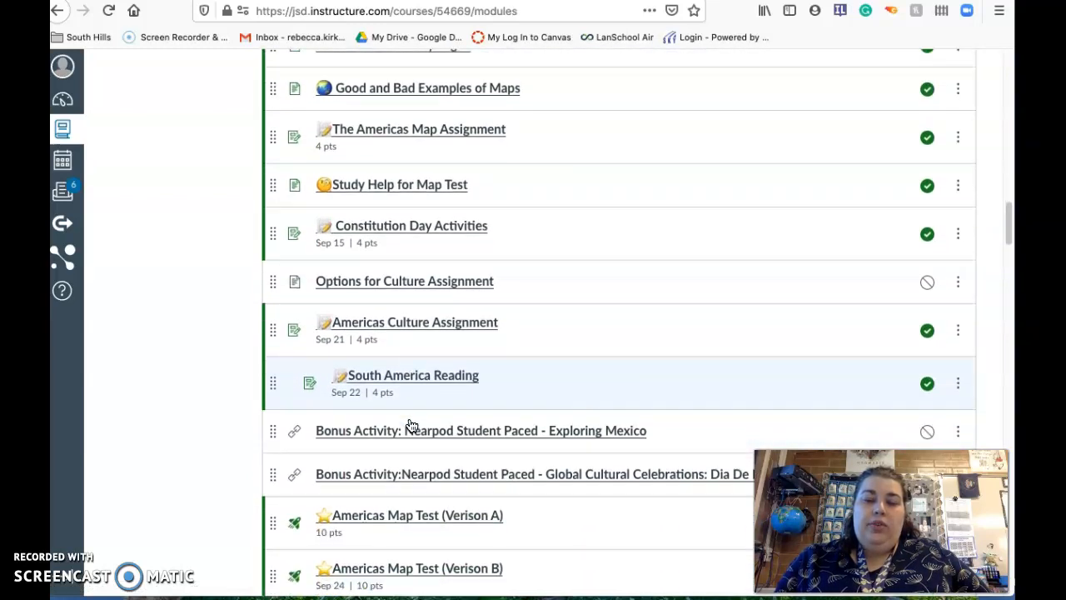
scroll(down, 3)
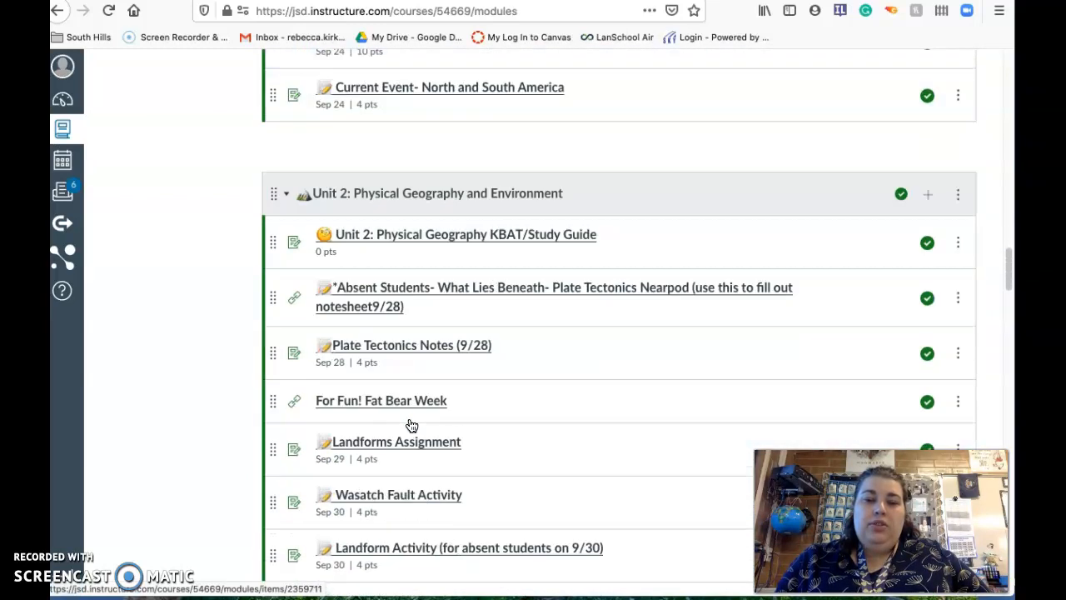
scroll(down, 3)
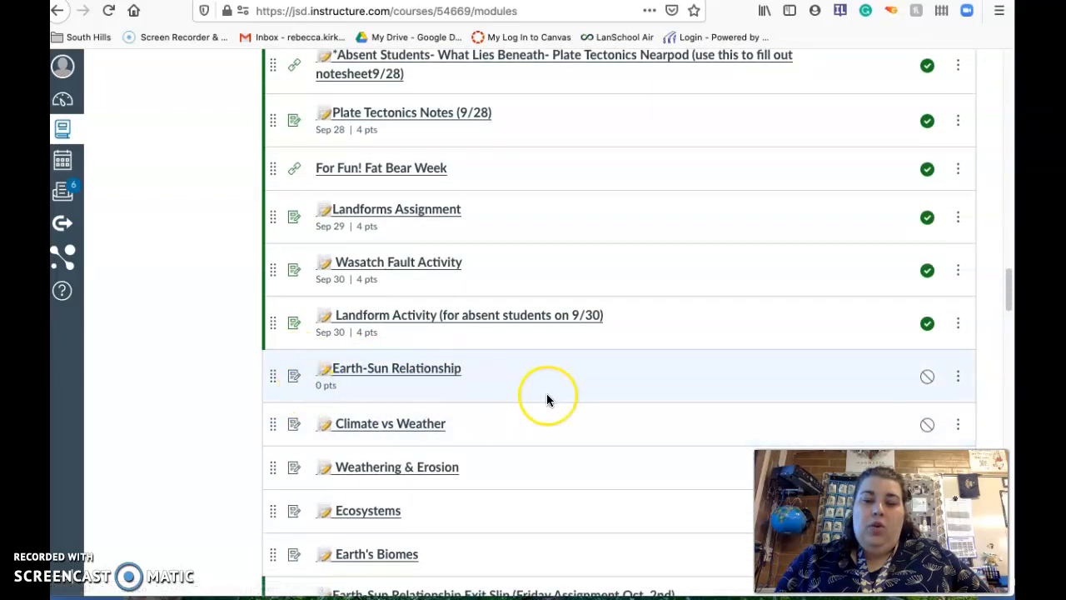
scroll(down, 3)
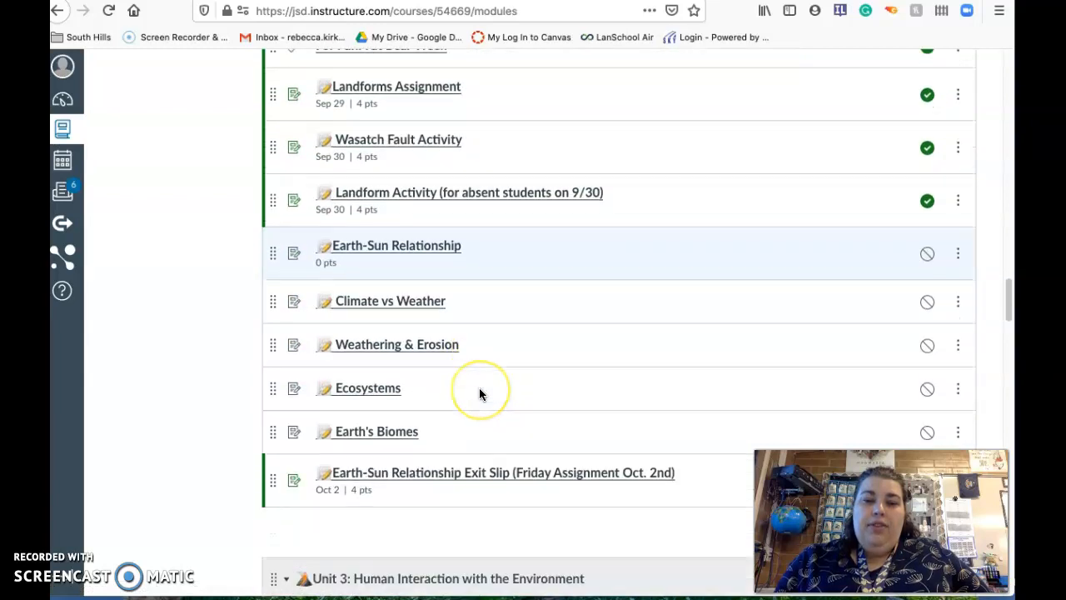
scroll(down, 3)
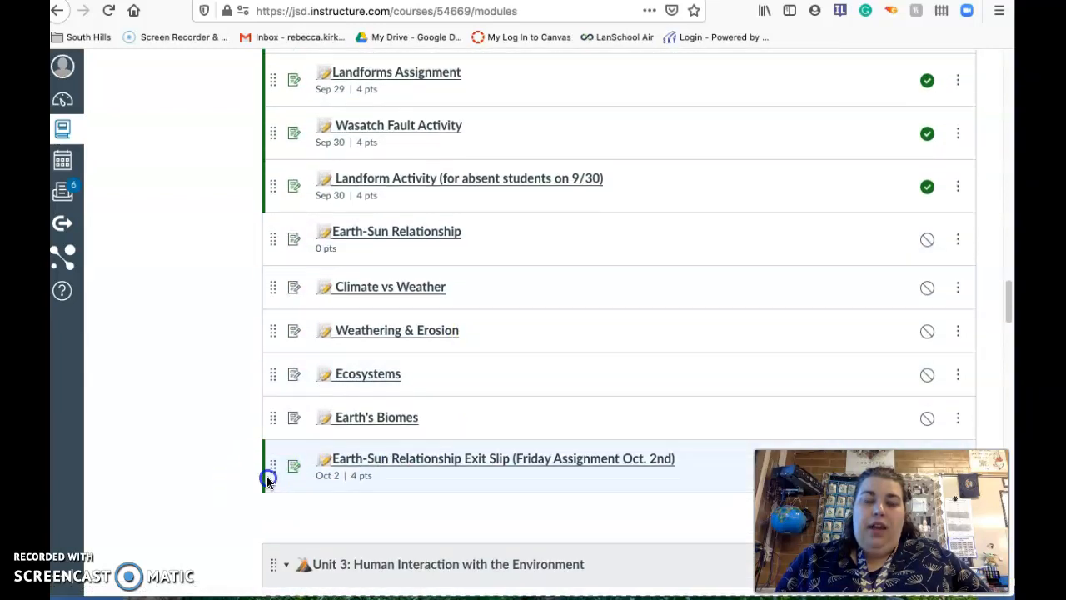
mouse_move(208, 405)
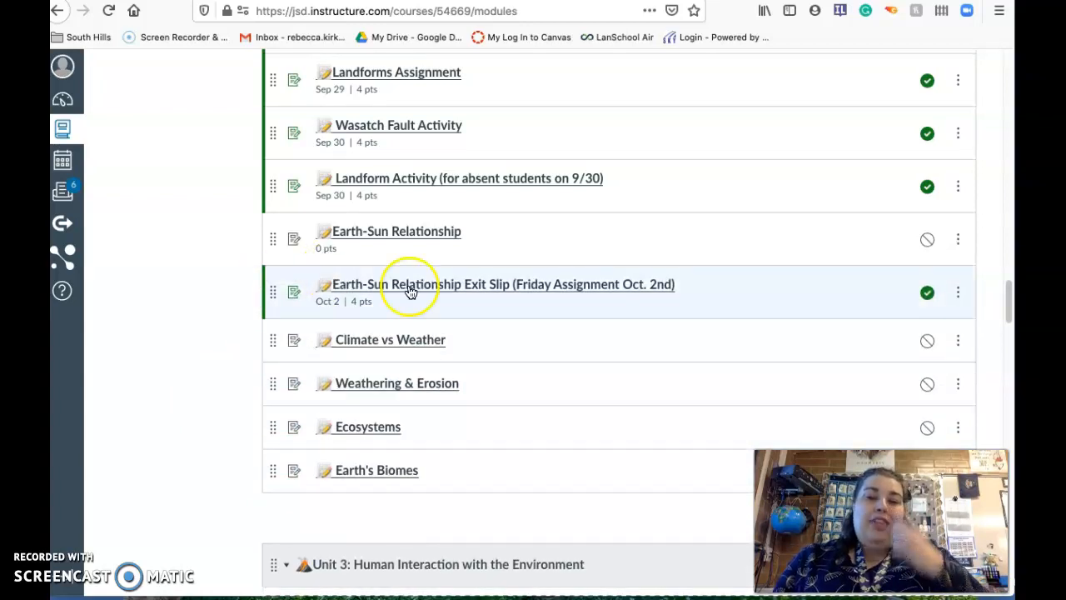
mouse_move(516, 300)
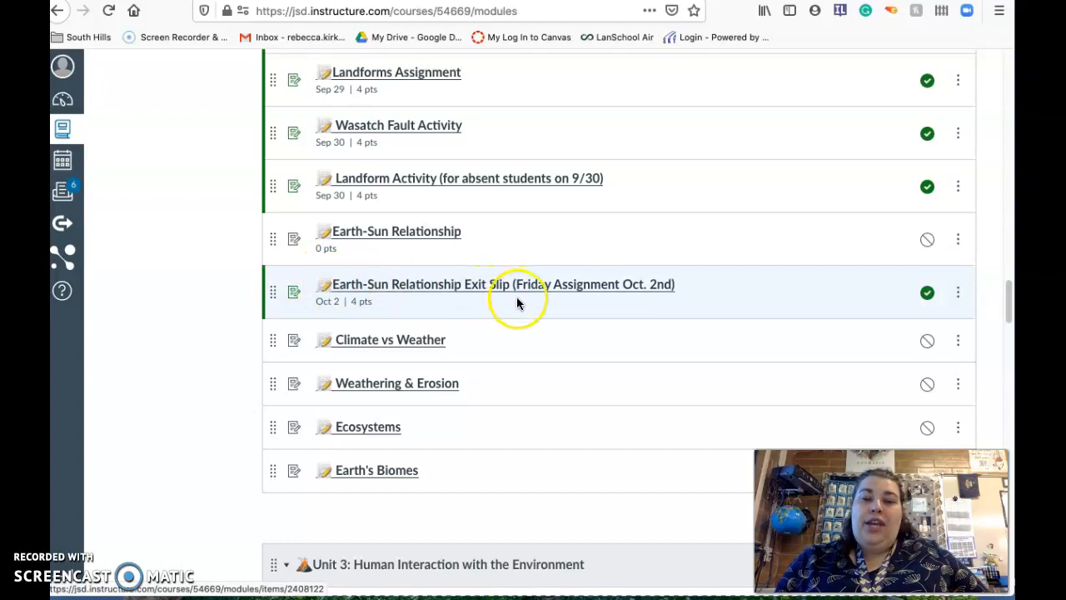
mouse_move(475, 292)
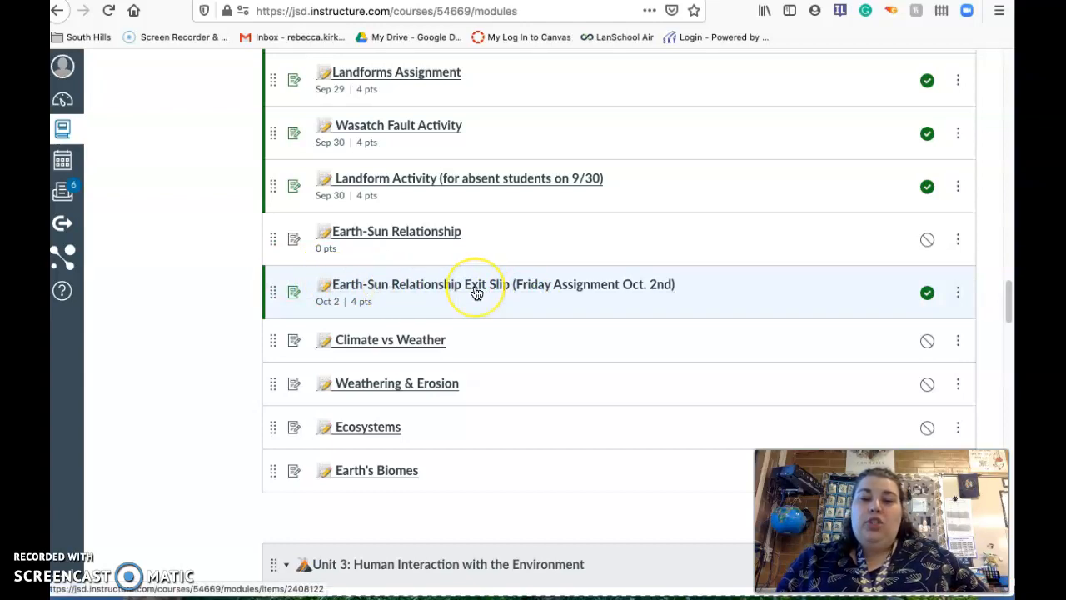